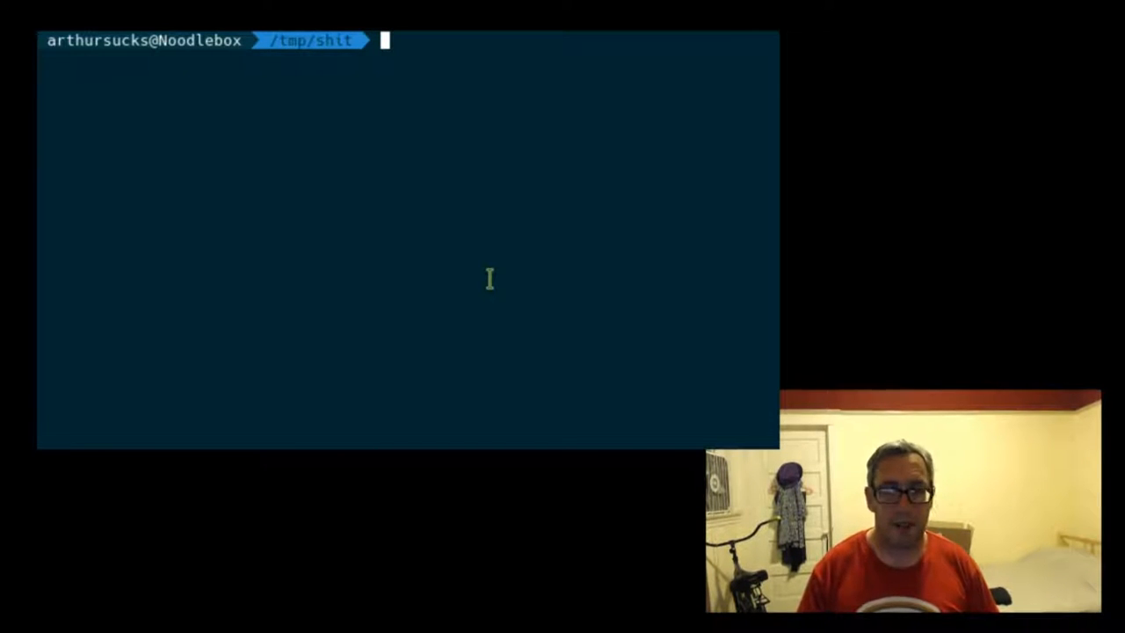
Step: Create an empty sample.markdown with touch, then begin the vim command
type("touch")
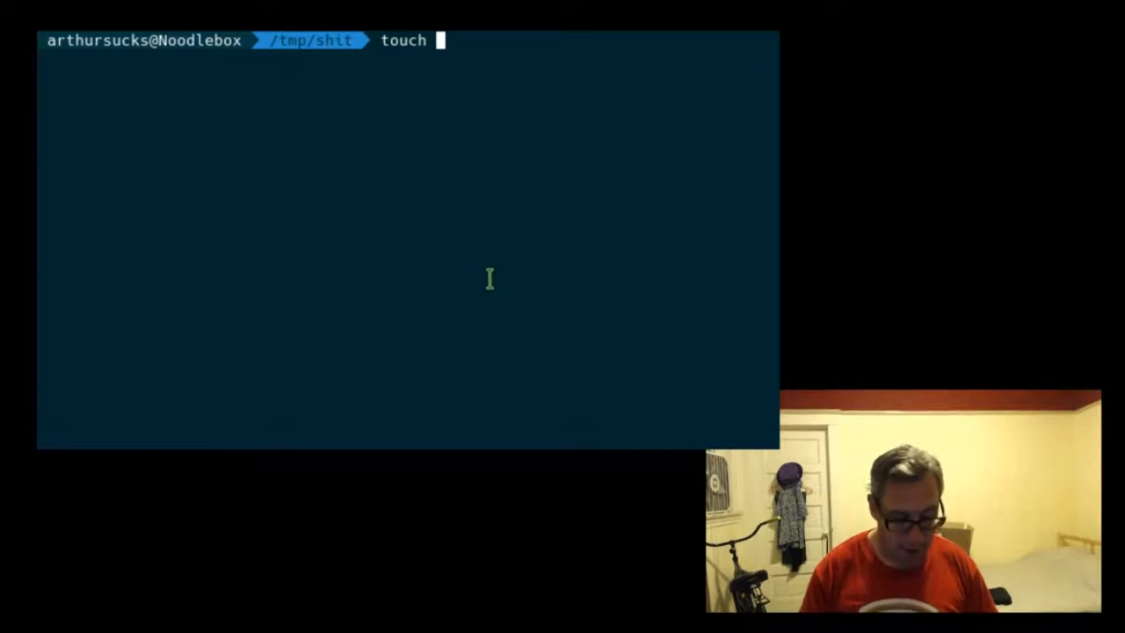
type("sample.")
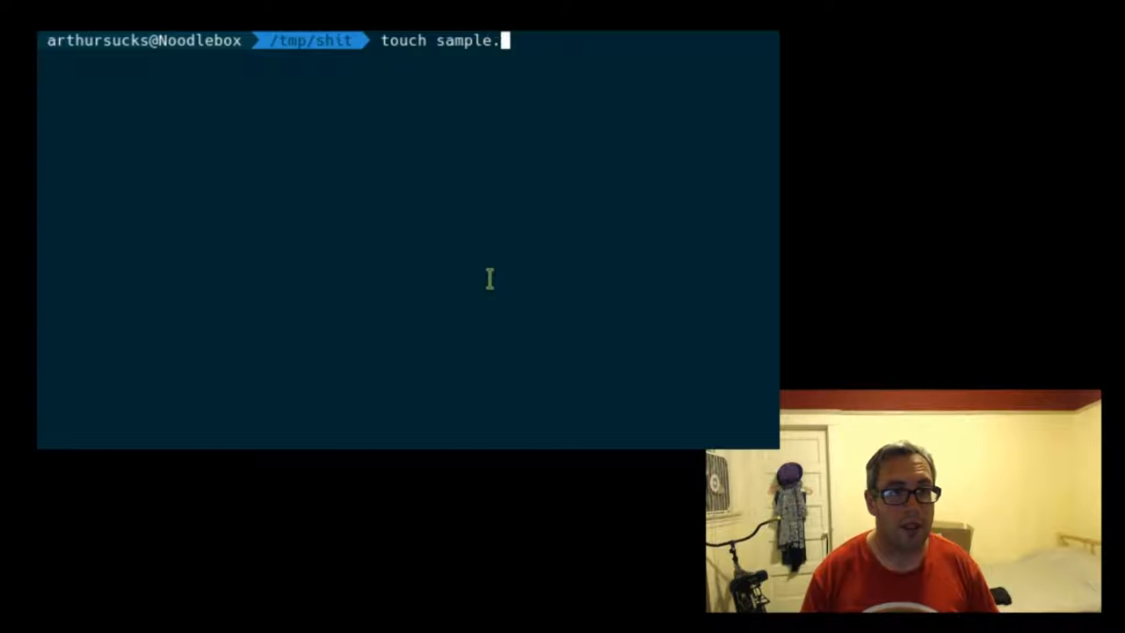
type("markdown")
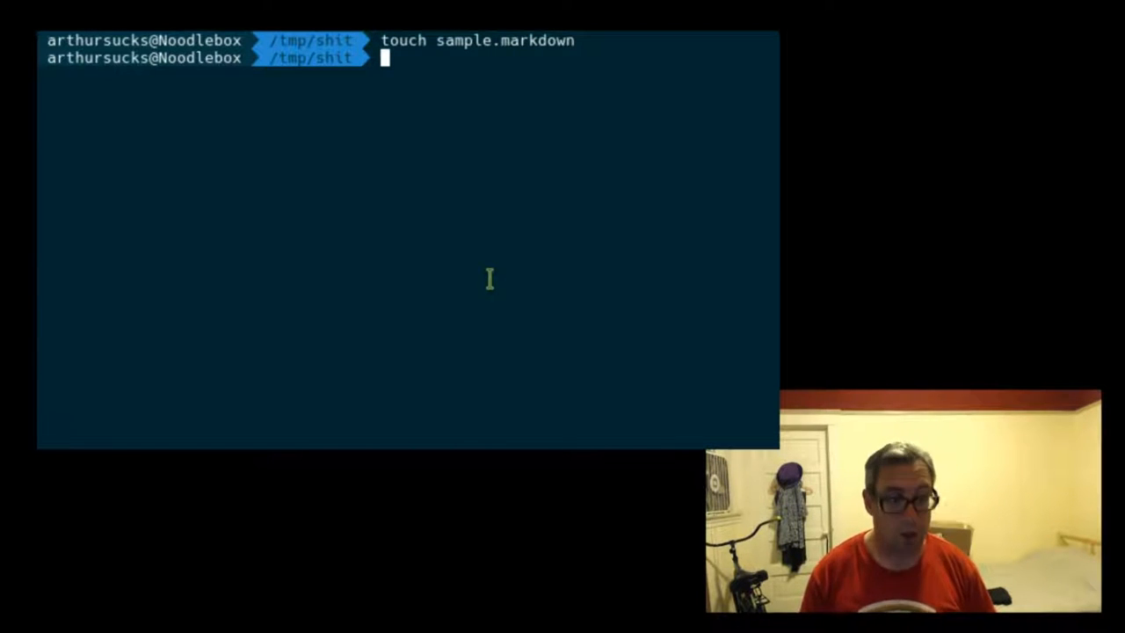
type("vim")
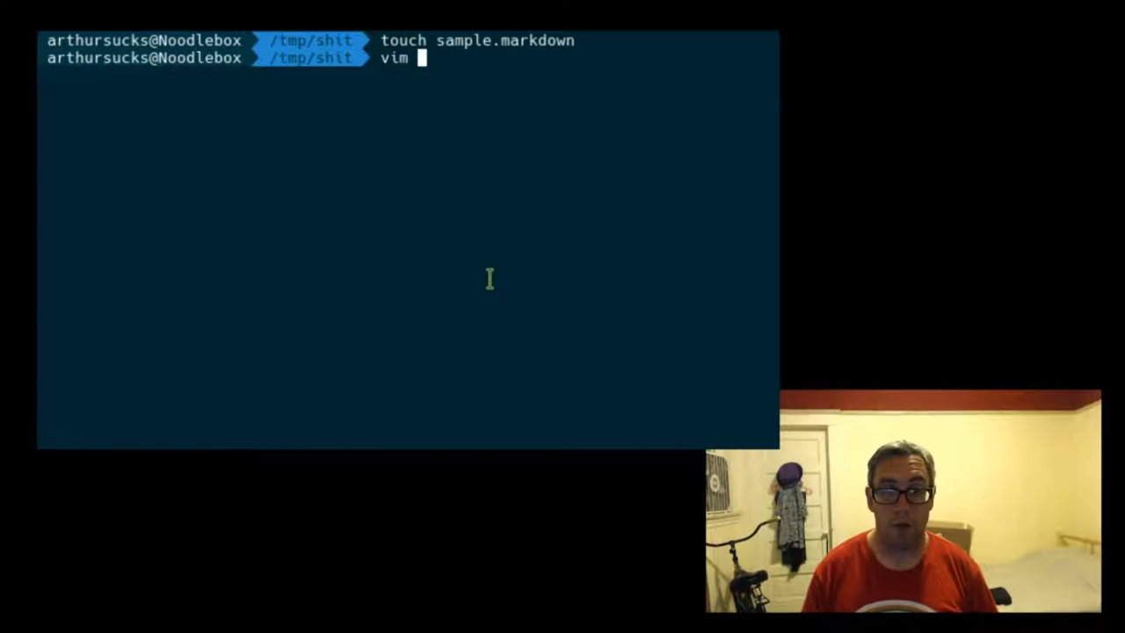
Step: Edit sample.markdown in Neovim and write the heading '# This is our title'
type("sample.markdown")
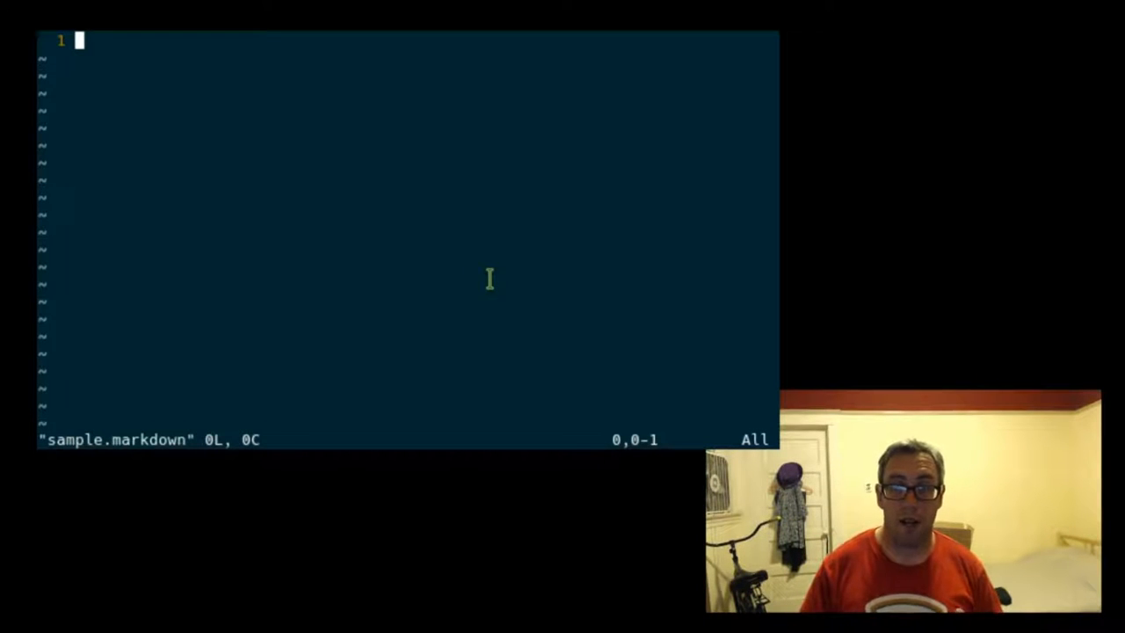
key("i")
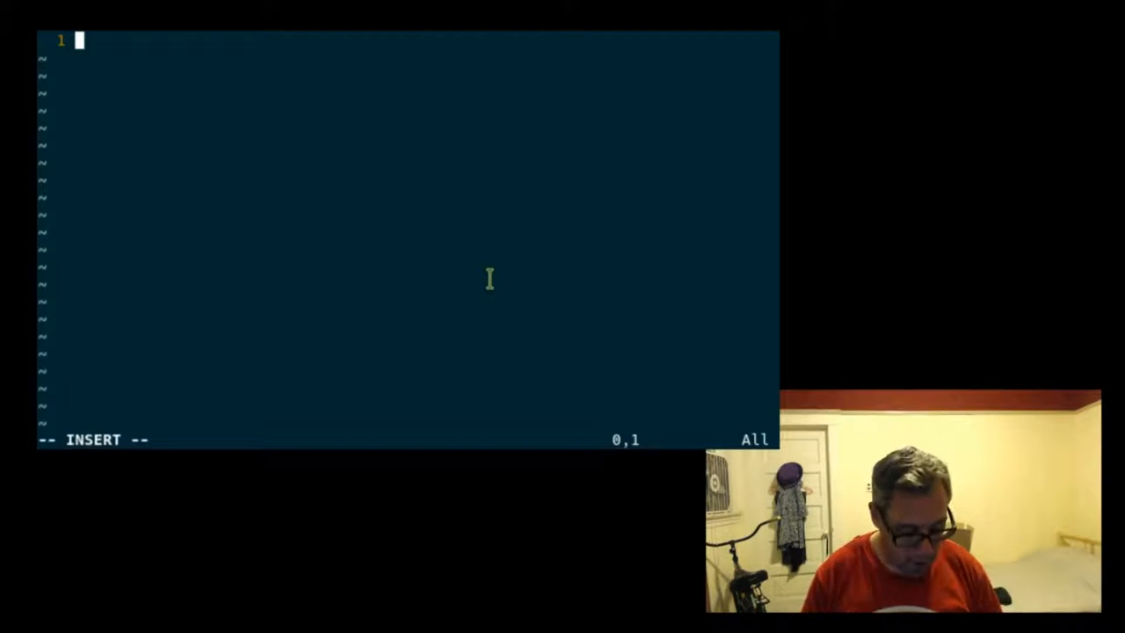
type("#")
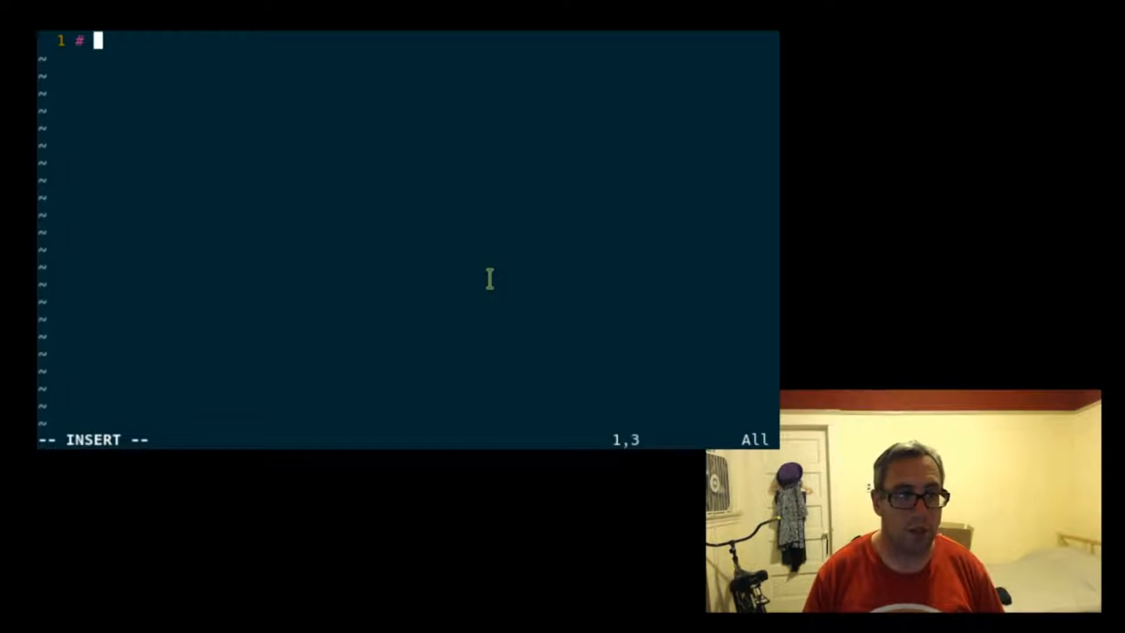
type("This is our")
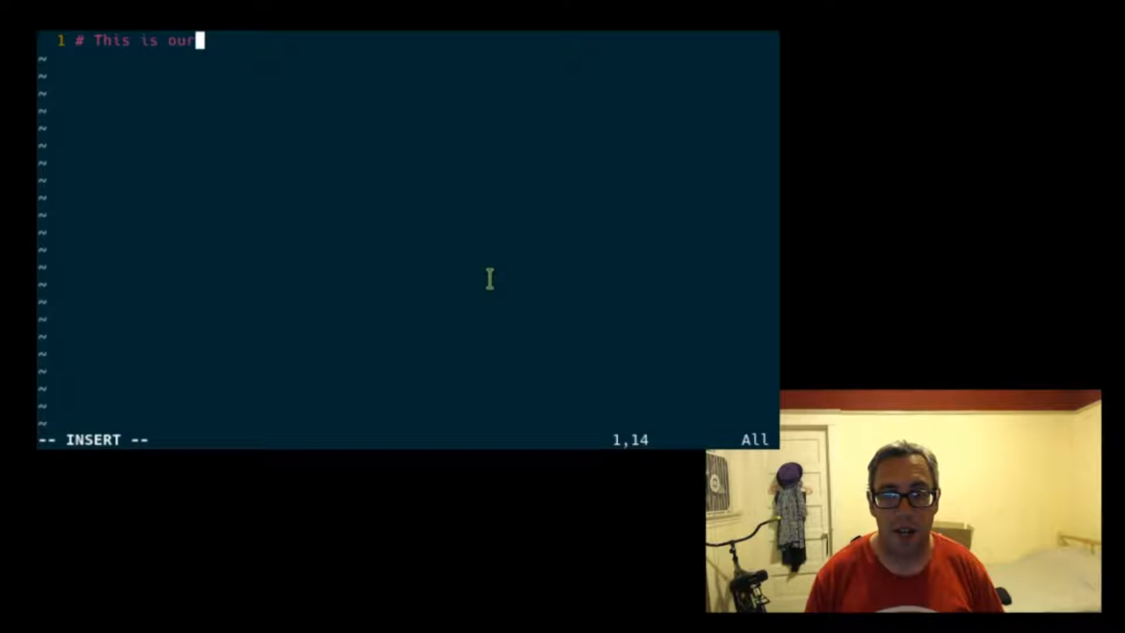
type("title")
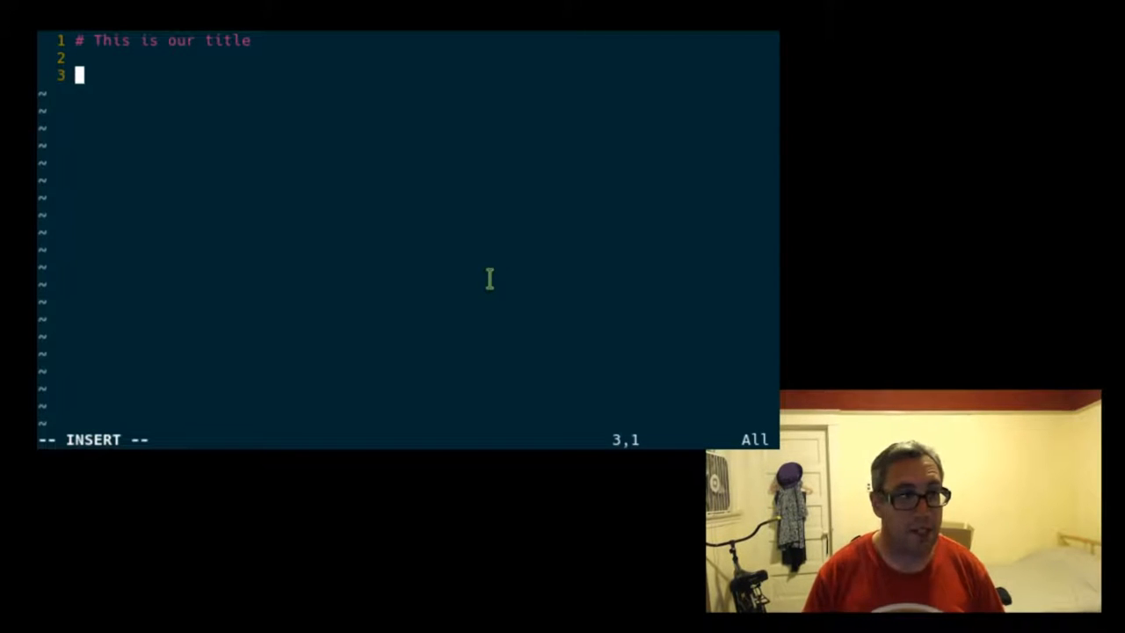
Step: Add the body sentence 'I'm going to add some text to this.' below the heading
type("Im")
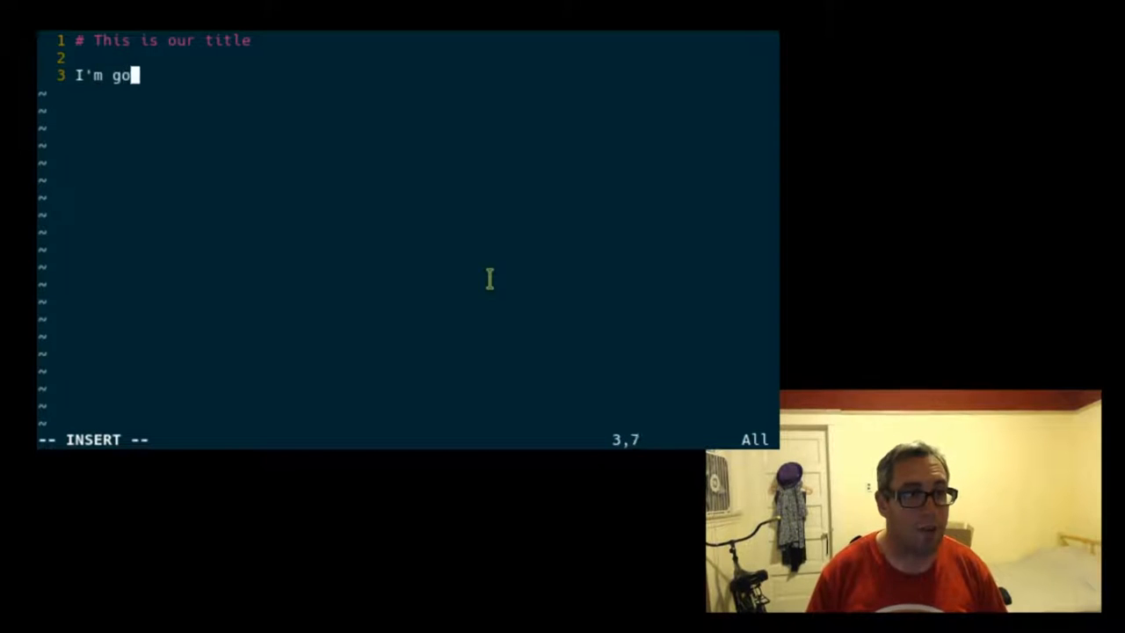
type("ing to add some text to this.")
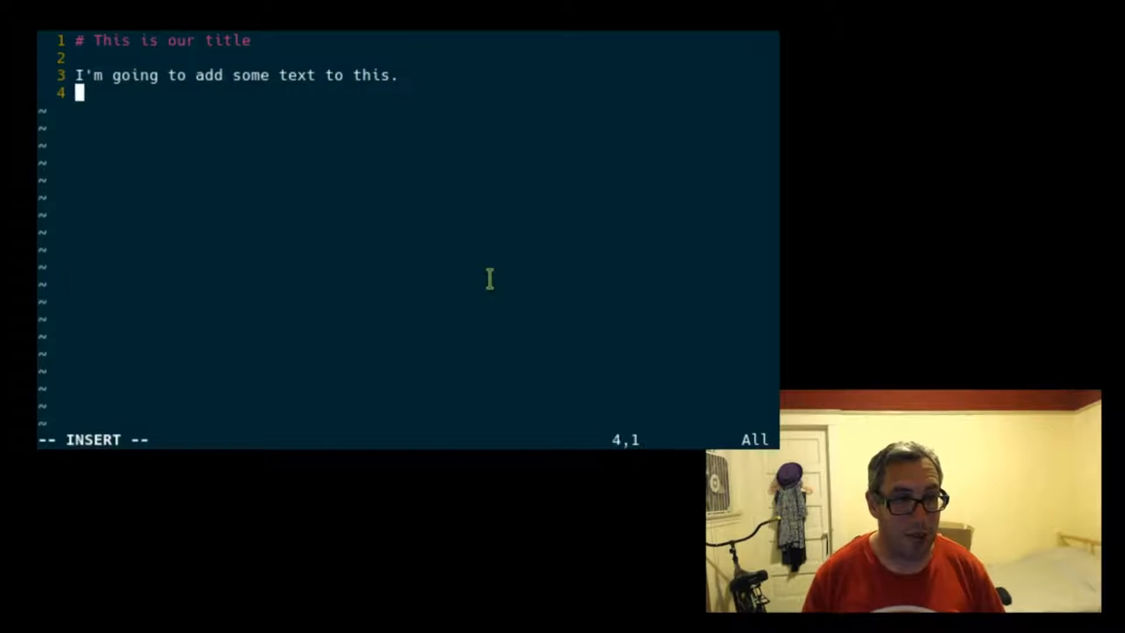
Step: Add the bullet items '* List are good' and '* I like to keep it simple'
type("*")
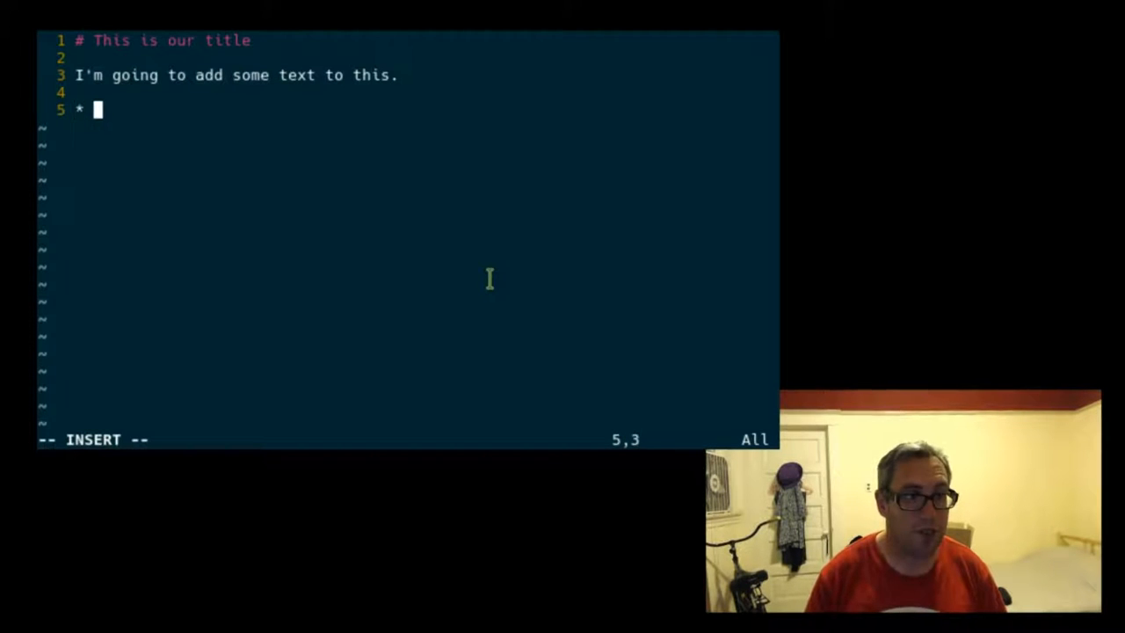
type("List are good")
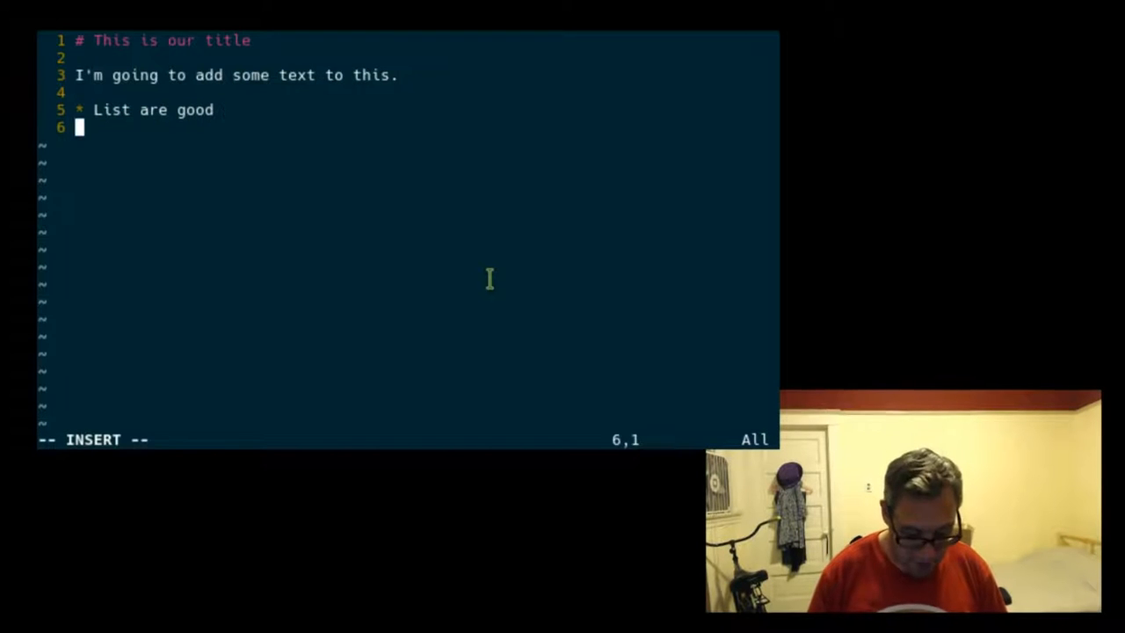
type("* I like to keep it")
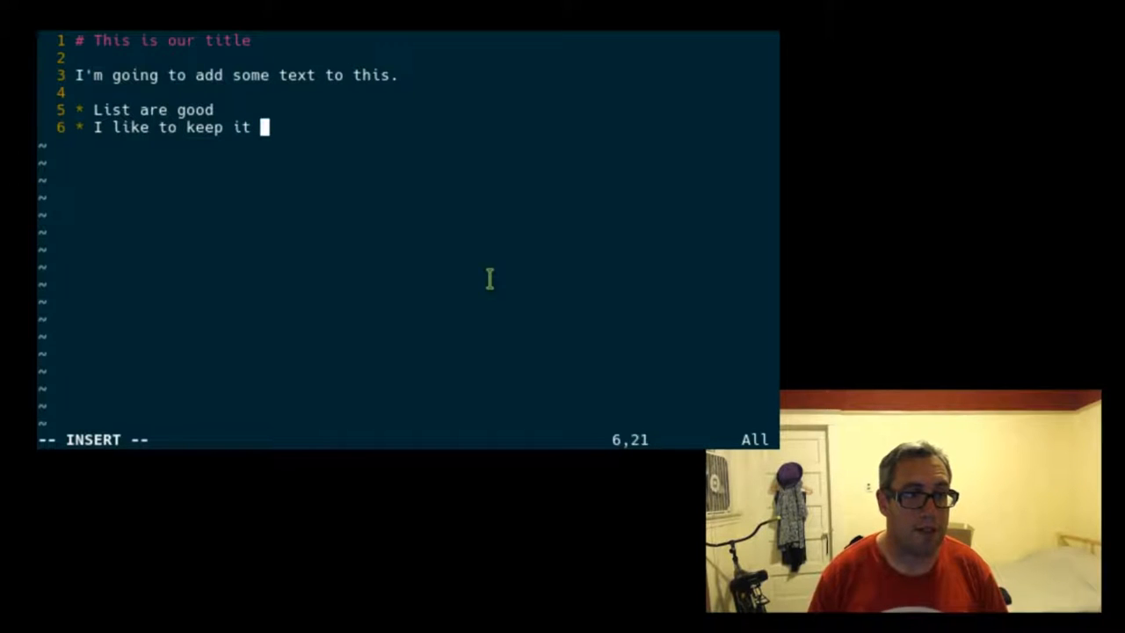
type("simple")
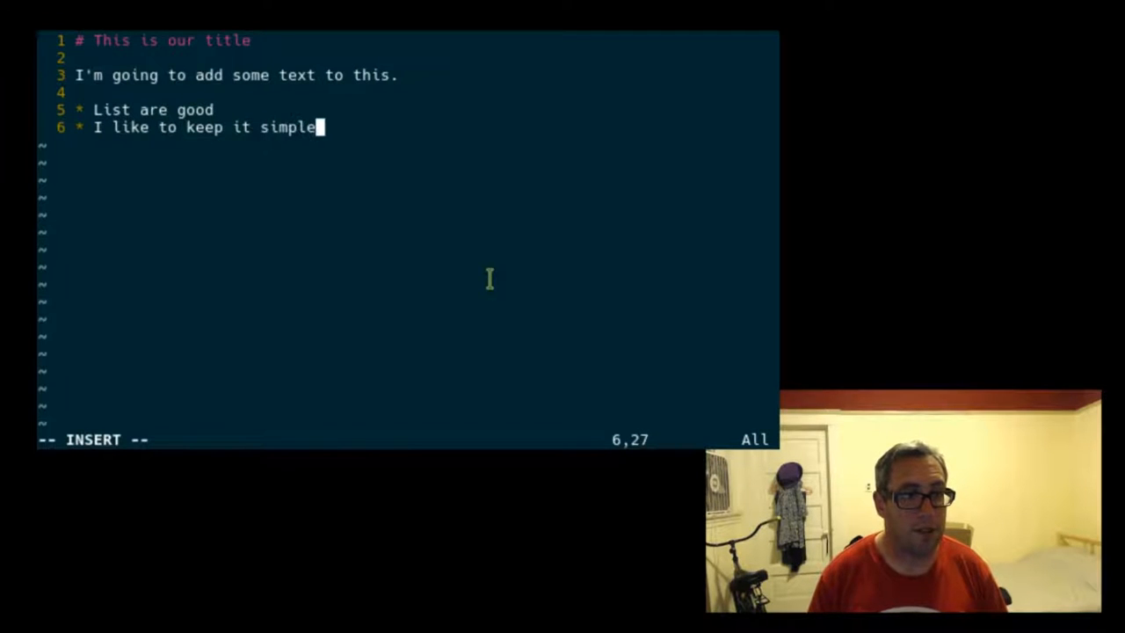
key("Enter")
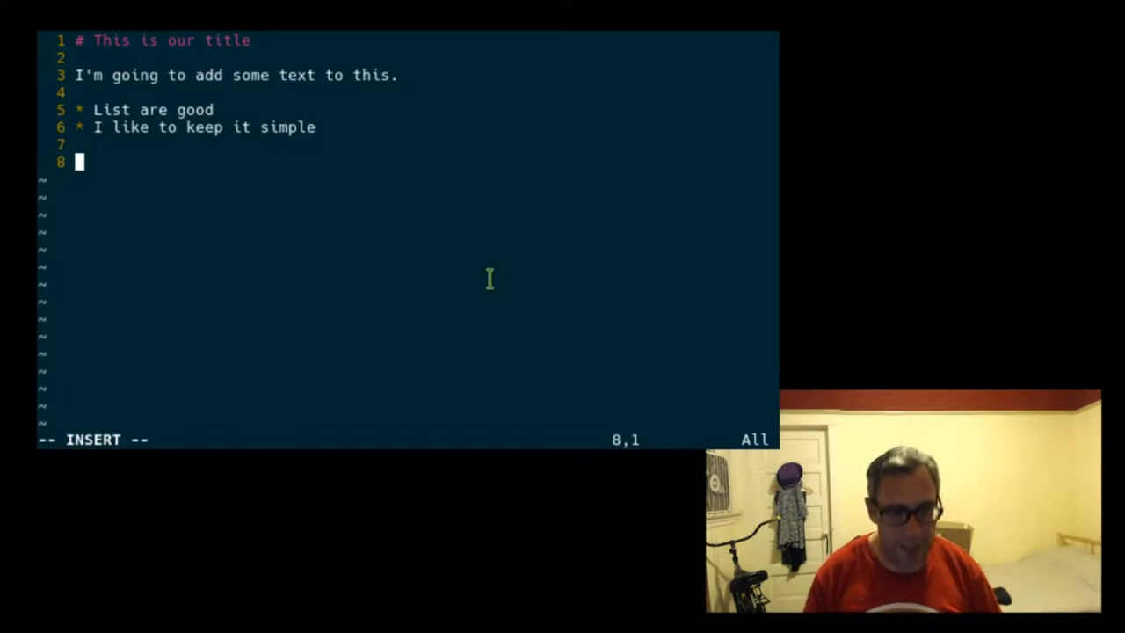
Step: Write the closing sentence 'Plain text documents are **awesome**.' with awesome in bold
type("Plain text")
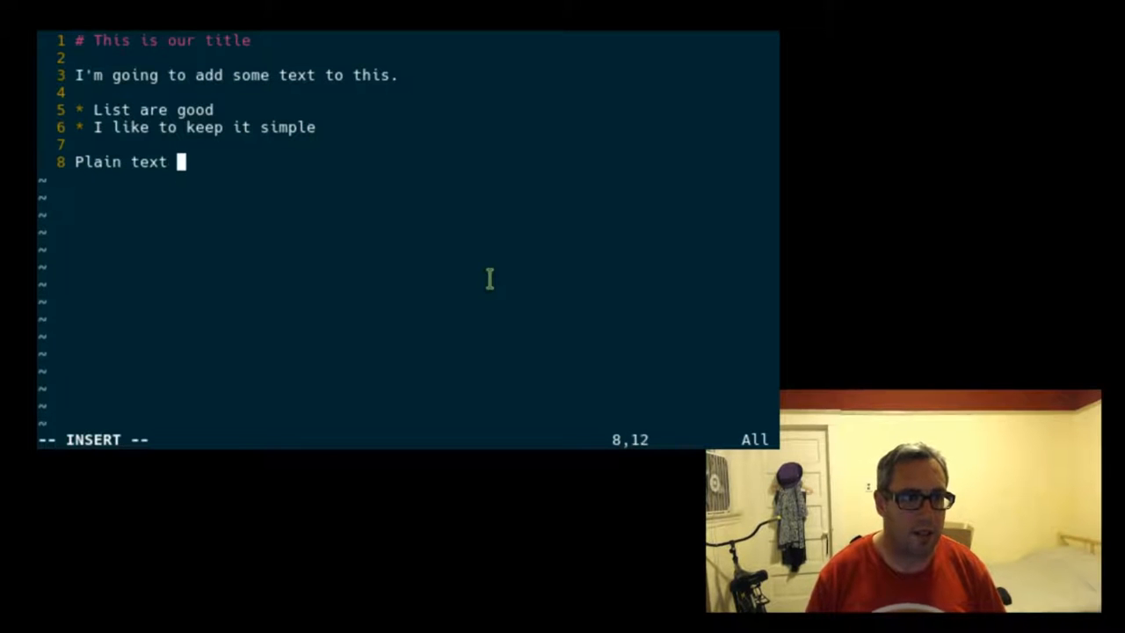
type("docu")
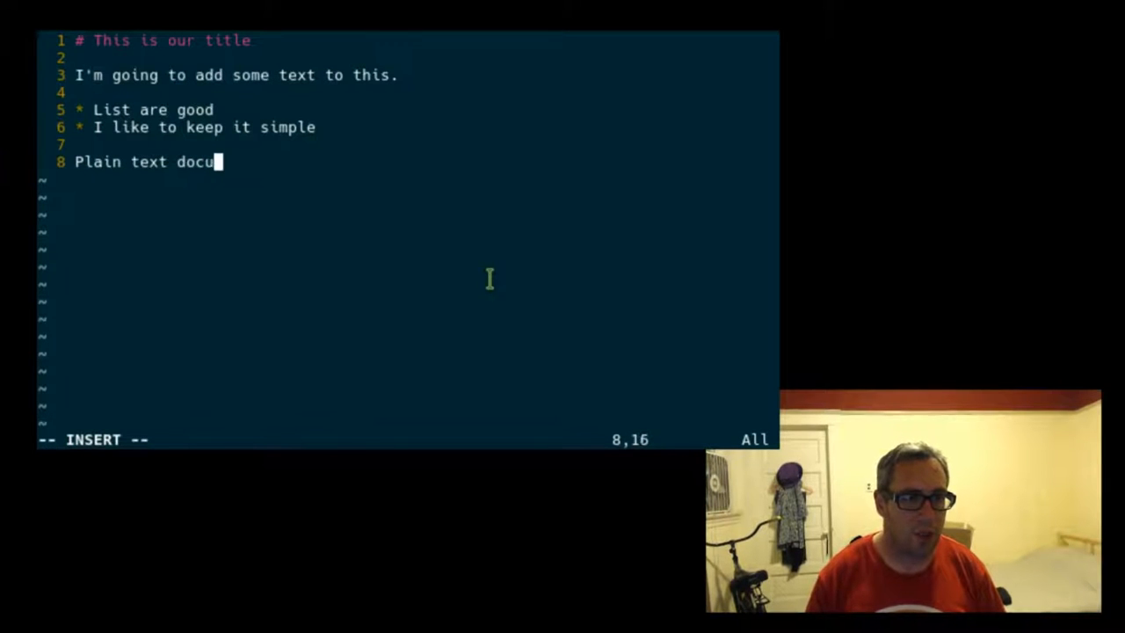
type("ments are awe")
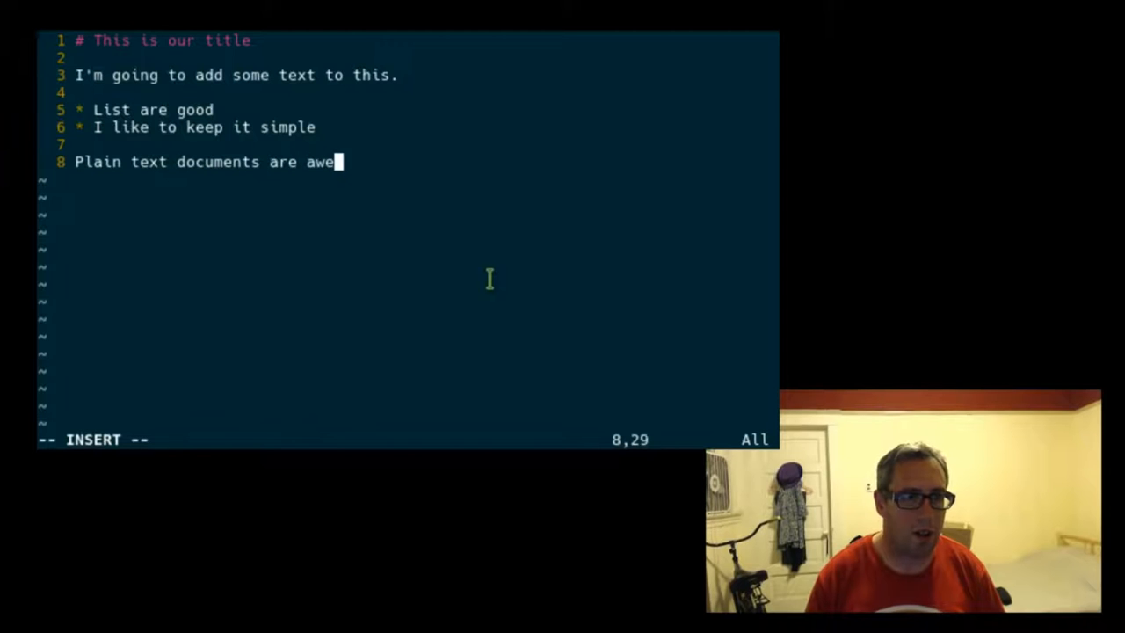
type("some.")
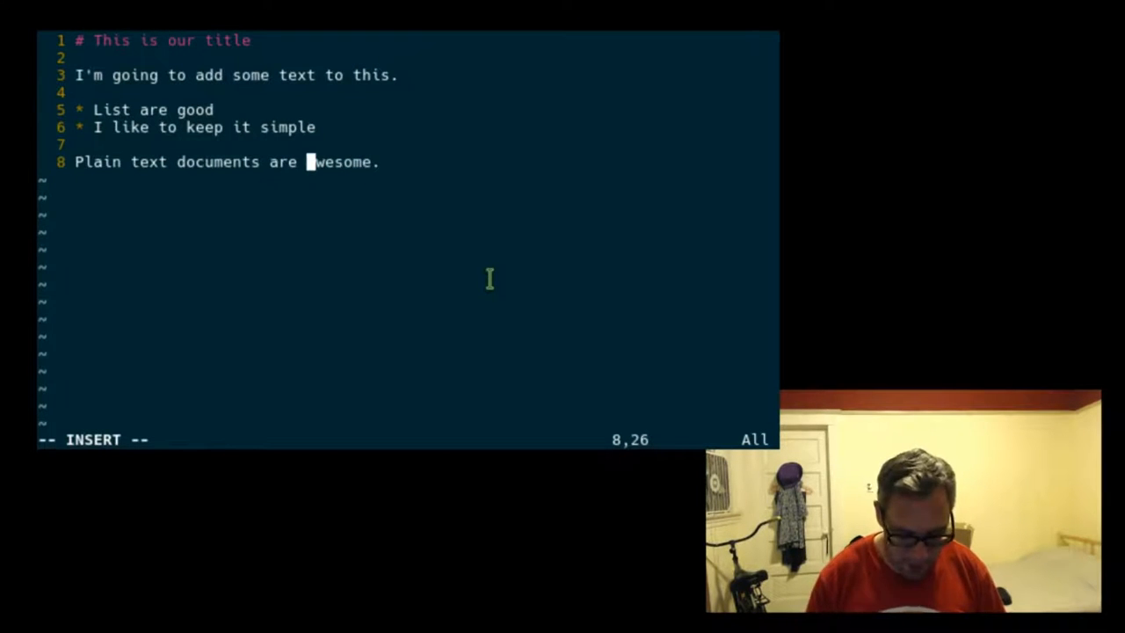
type("**")
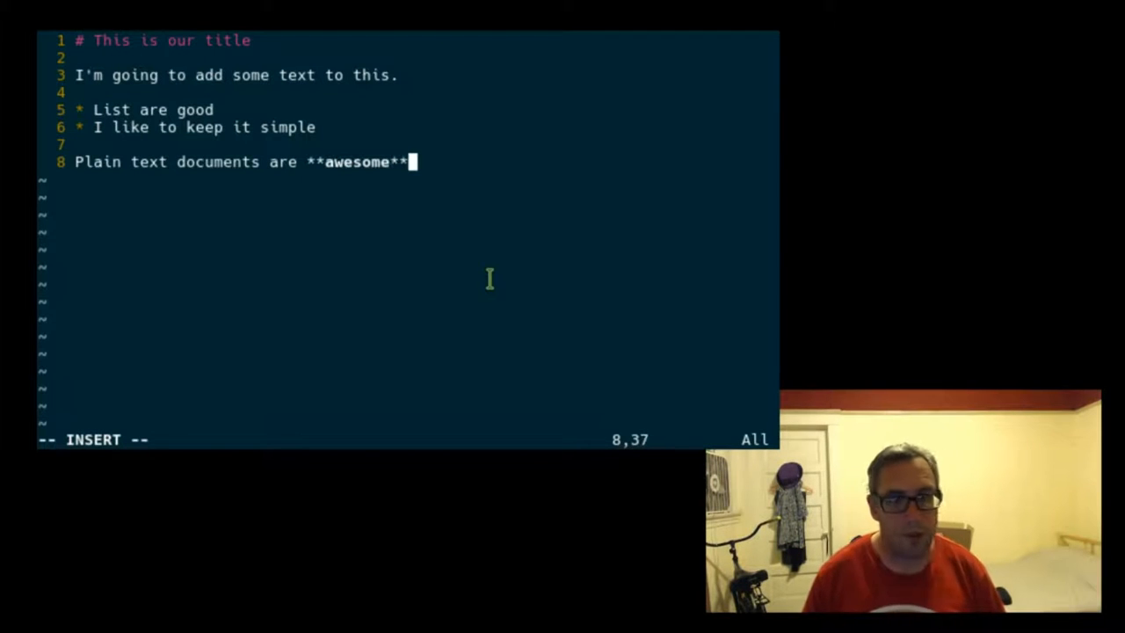
type(".")
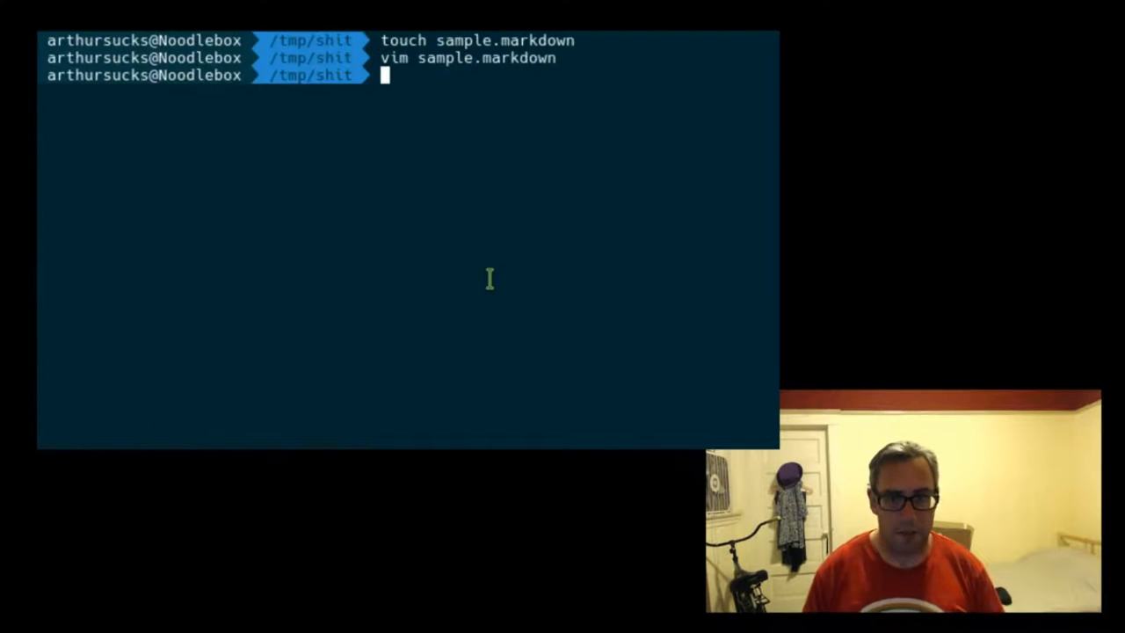
Step: Print sample.markdown with cat to verify its contents, then begin the pandoc command
type("cat sample.markdown")
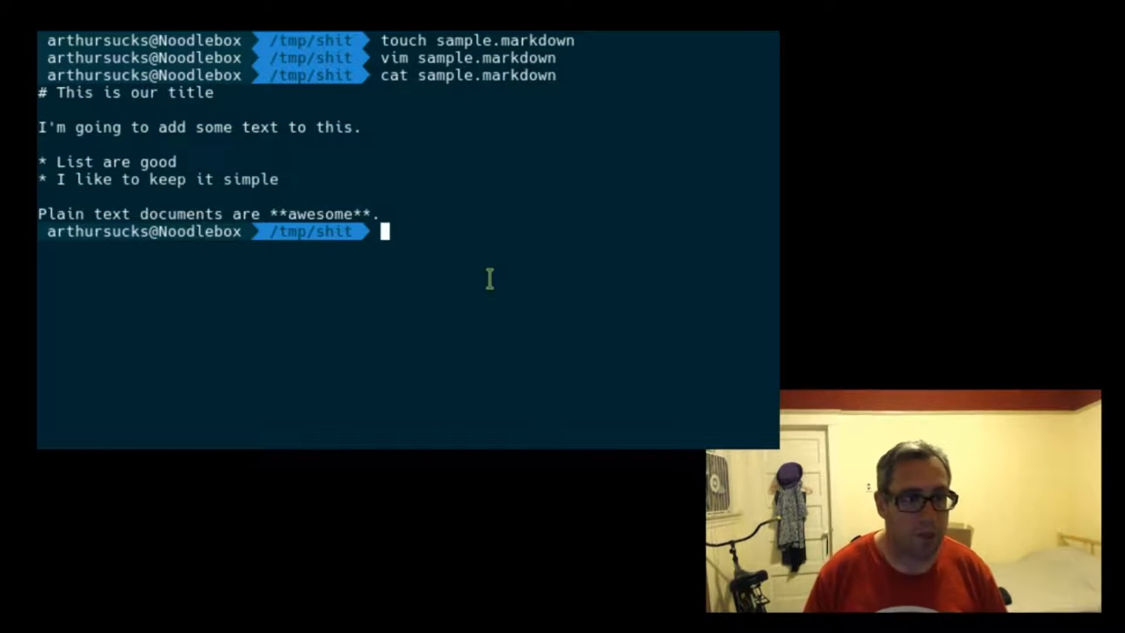
type("pandoc")
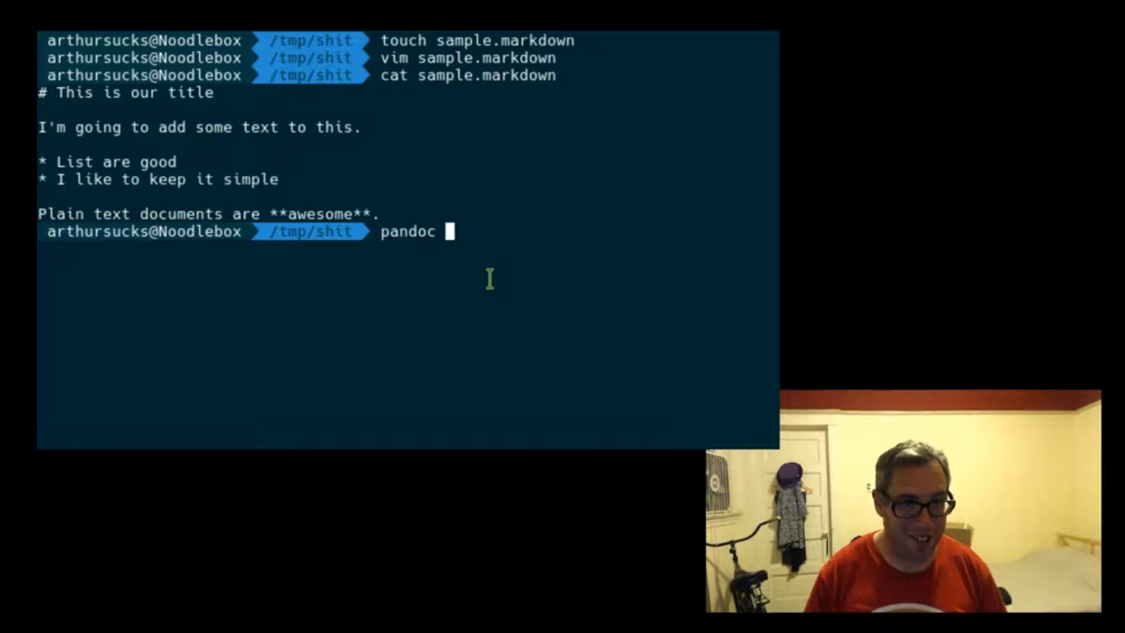
Step: Run pandoc -t docx -o sample.docx sample.markdown to produce the Word document
type("-t")
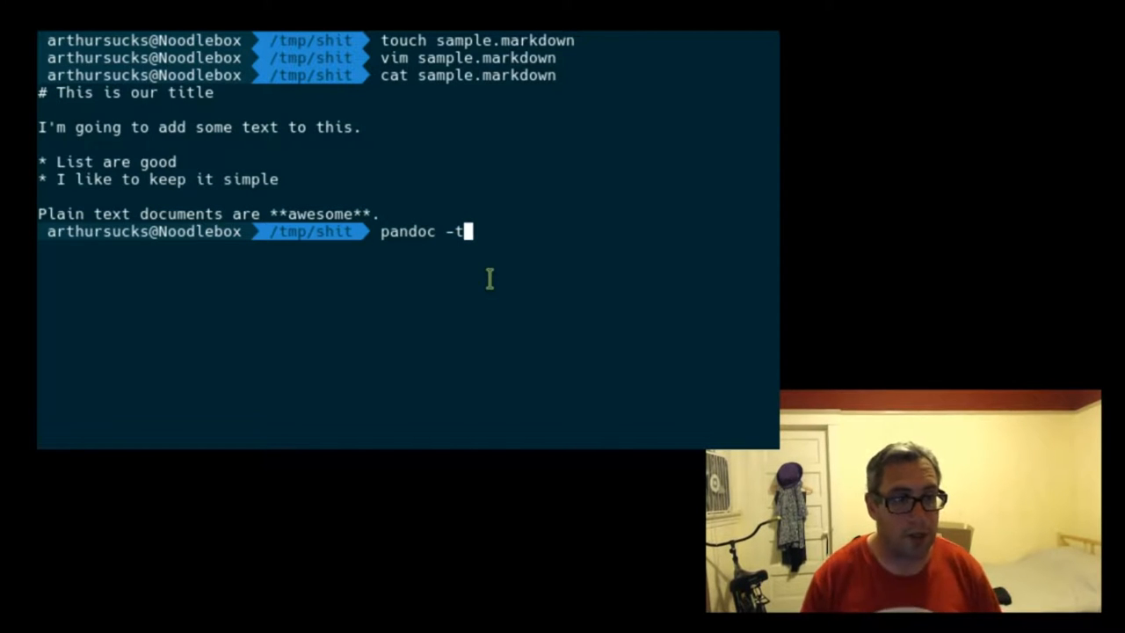
type("\" \"")
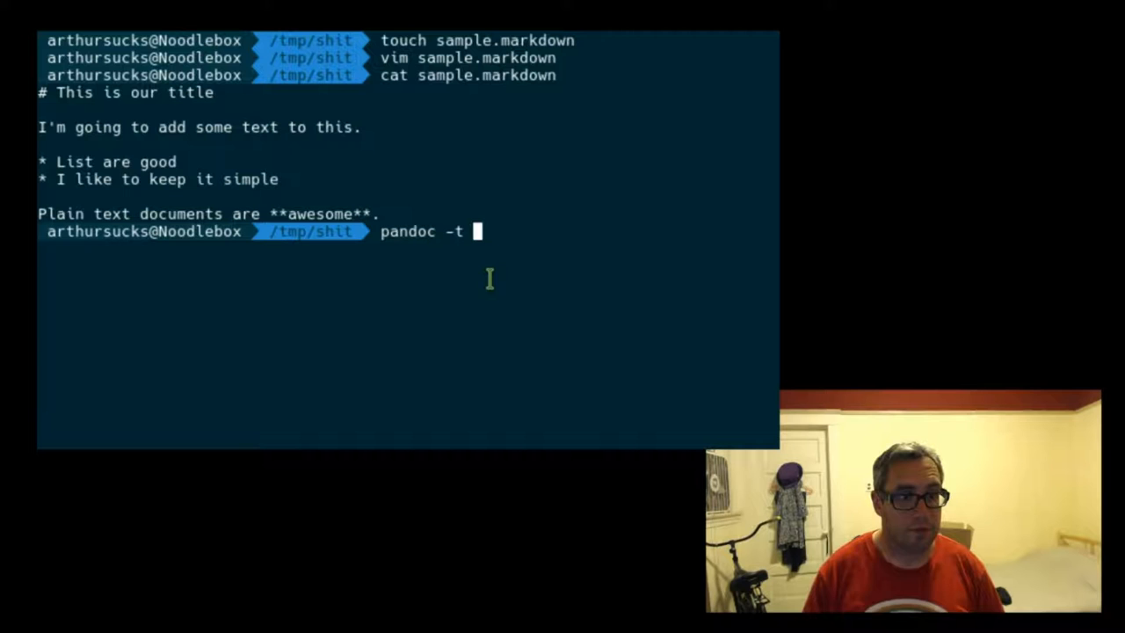
type("docx")
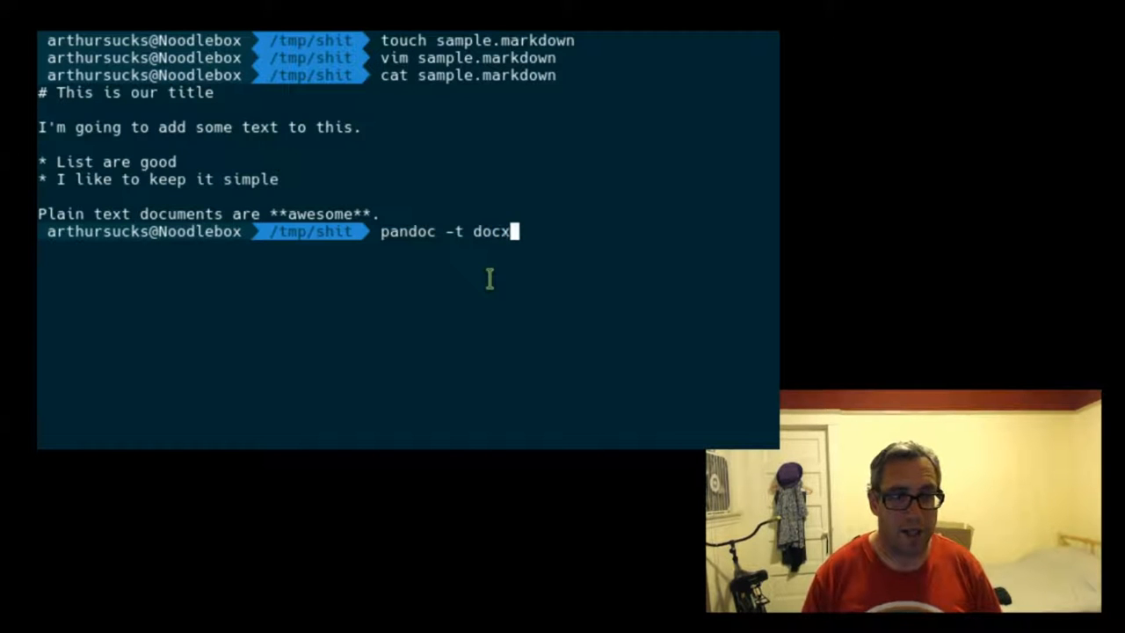
type("\" \"")
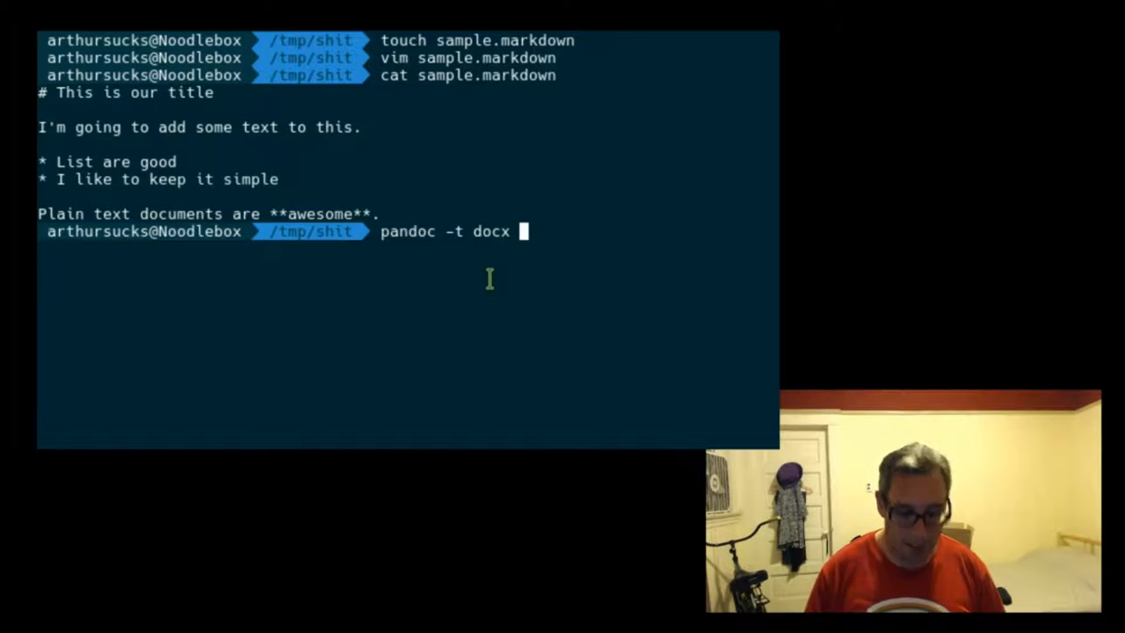
type("-o")
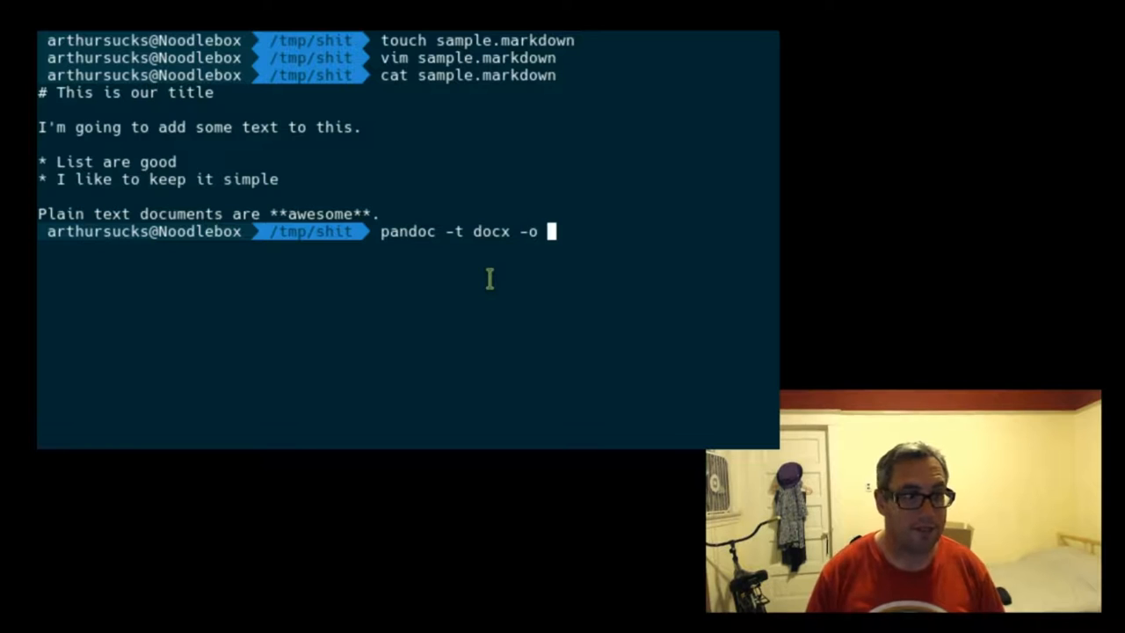
type("sample.mark")
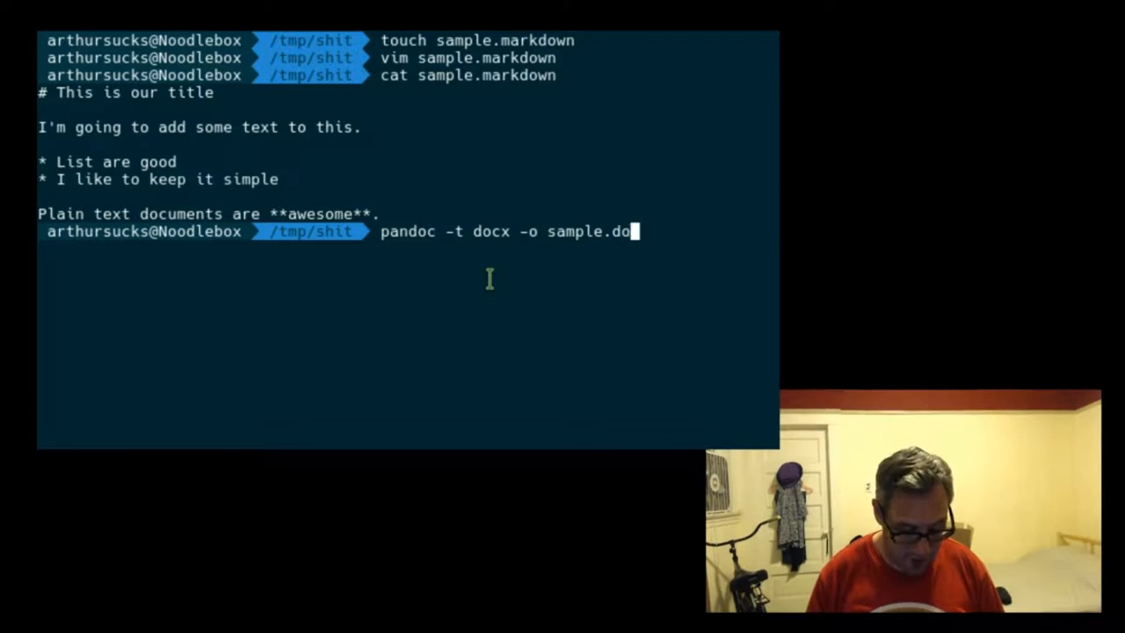
type("cx")
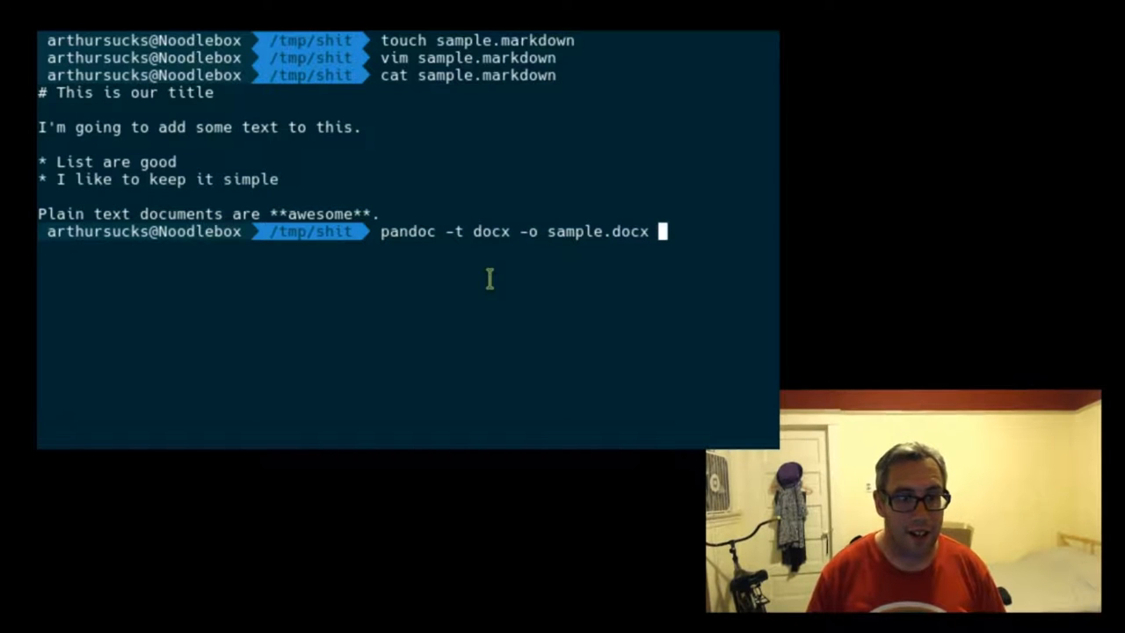
type("sample.markdown")
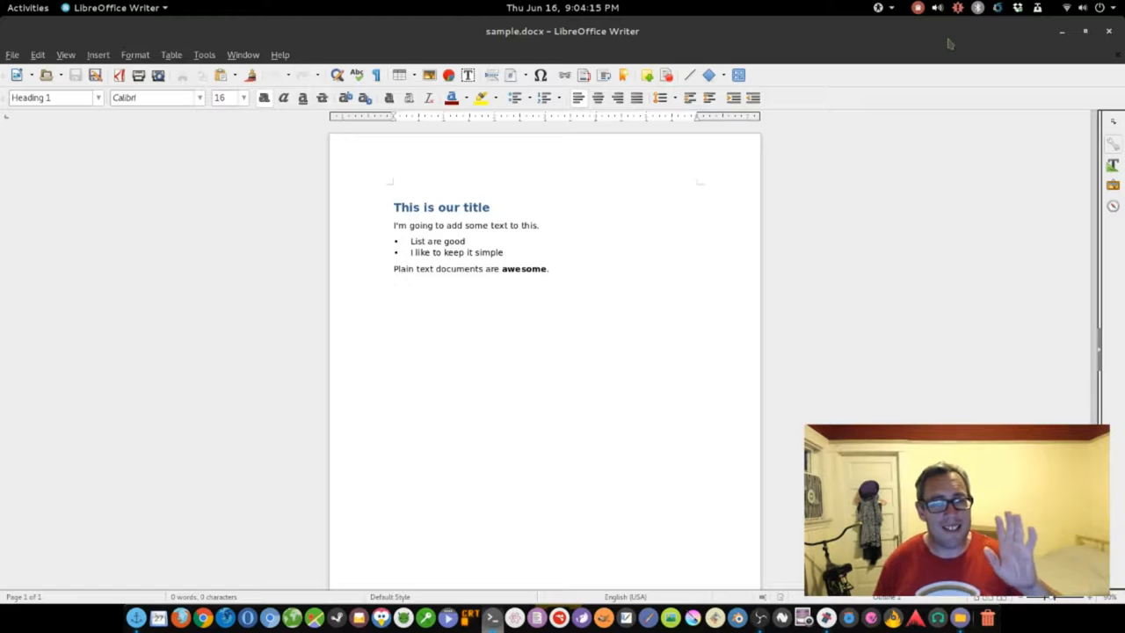
Step: Look over the formatted sample.docx in LibreOffice Writer and return to the Terminal
left_click(394, 208)
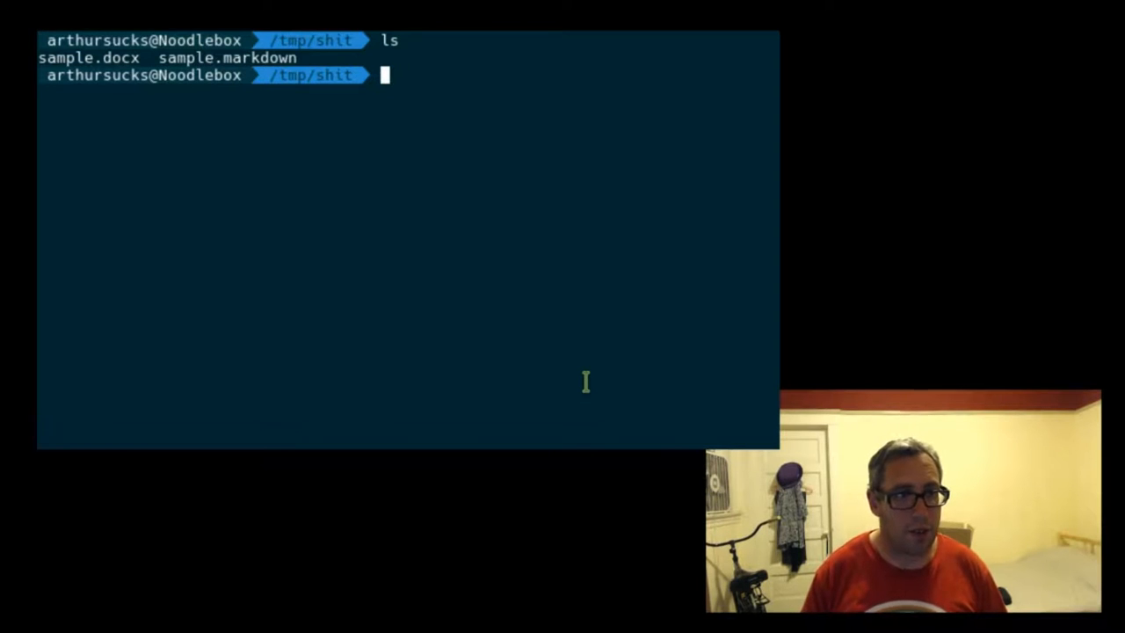
Step: Remove sample.markdown and list the folder to confirm only sample.docx remains
type("rm")
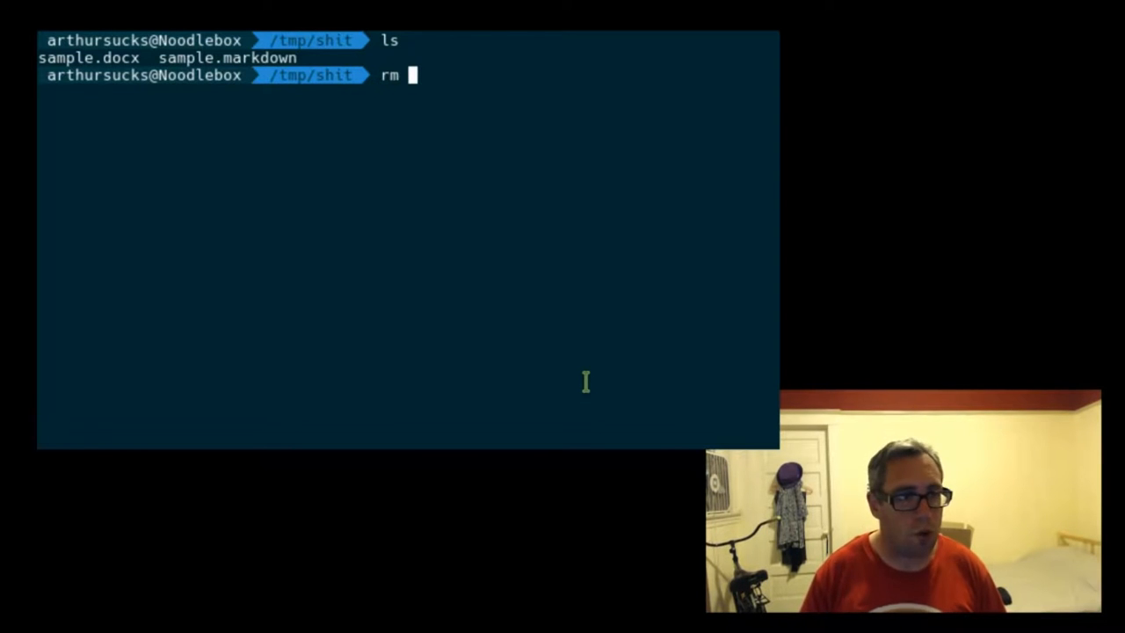
type("sample.d")
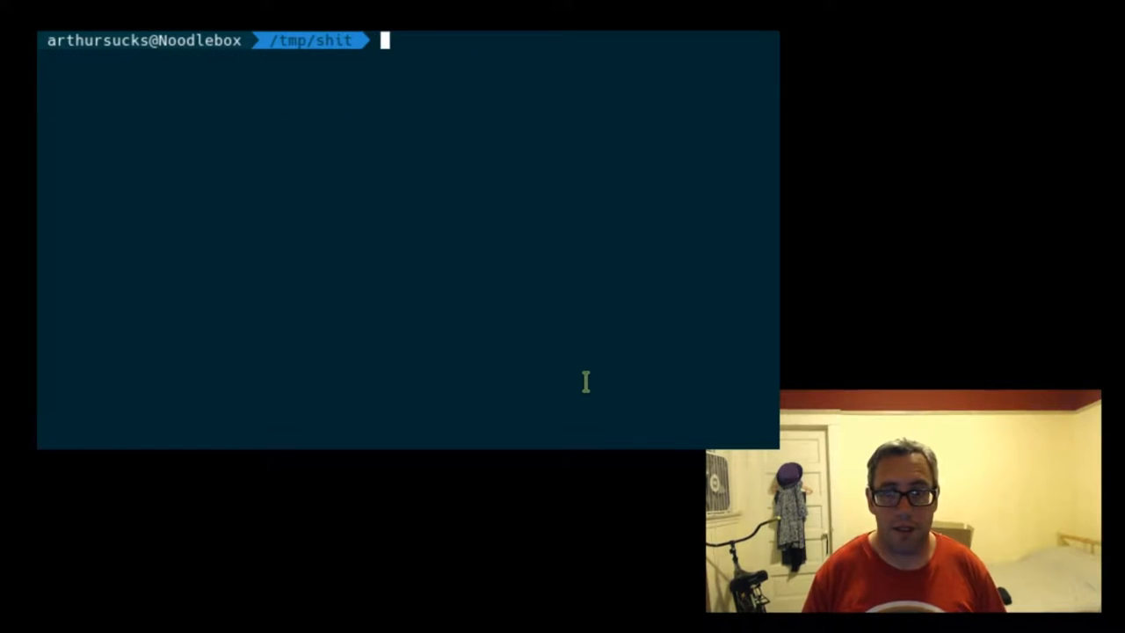
type("ls")
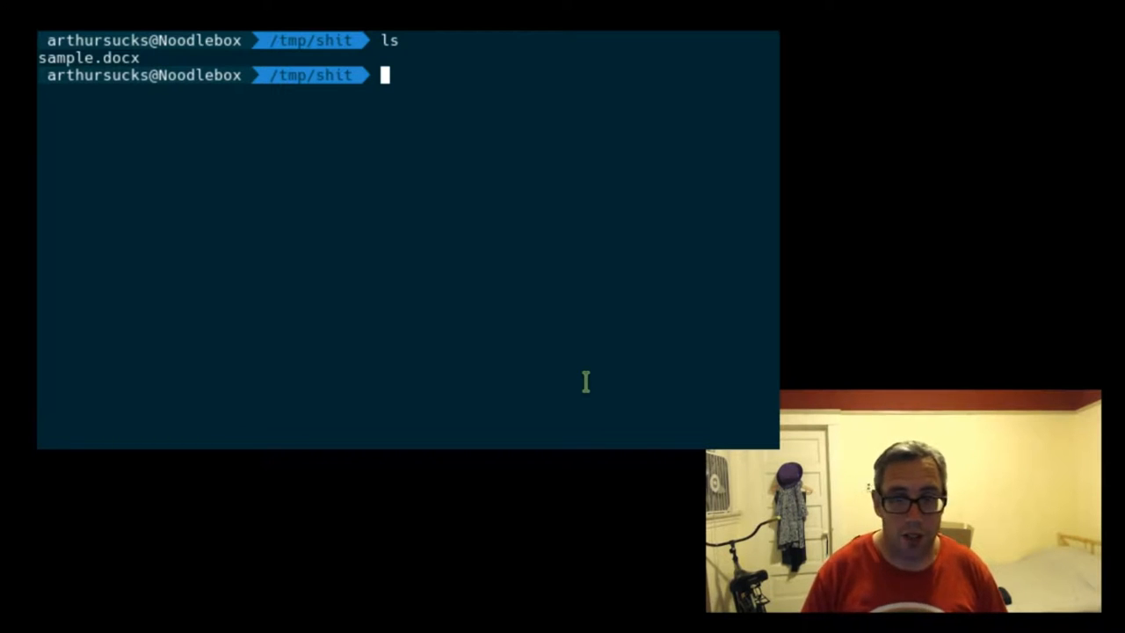
Step: Run pandoc -t markdown sample.docx to print the document back as markdown text
type("pandoc")
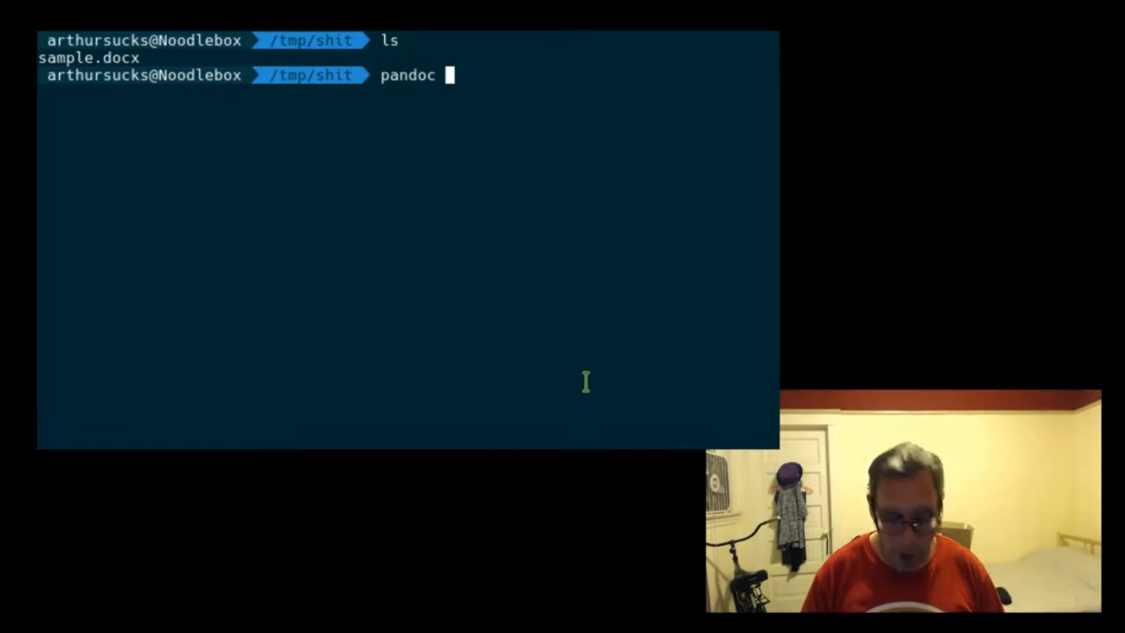
type("-t")
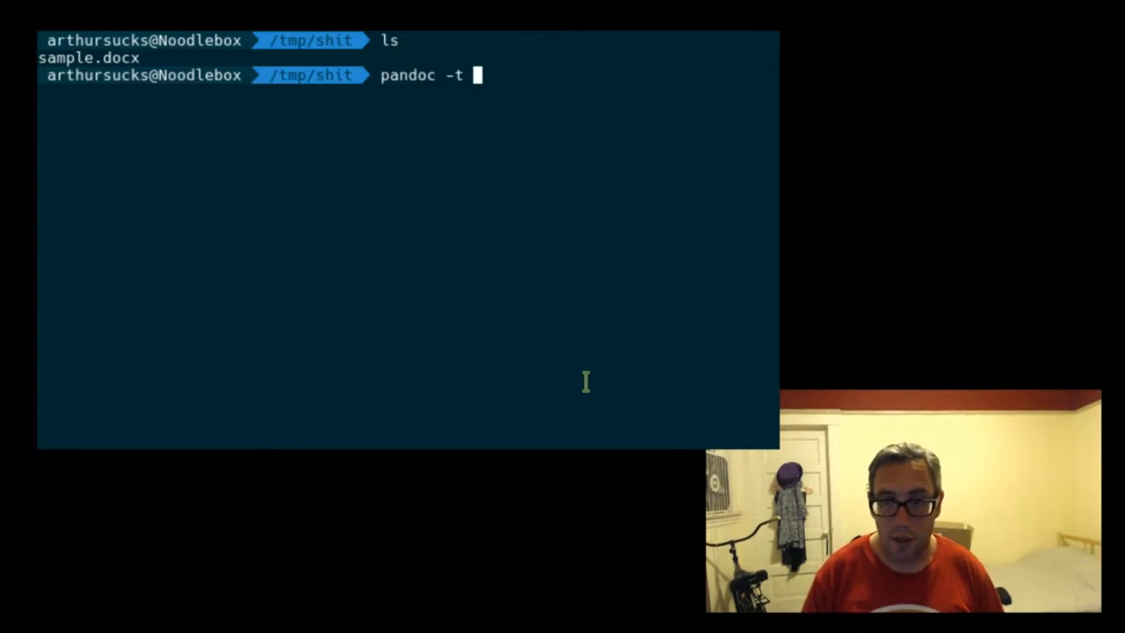
type("markdown")
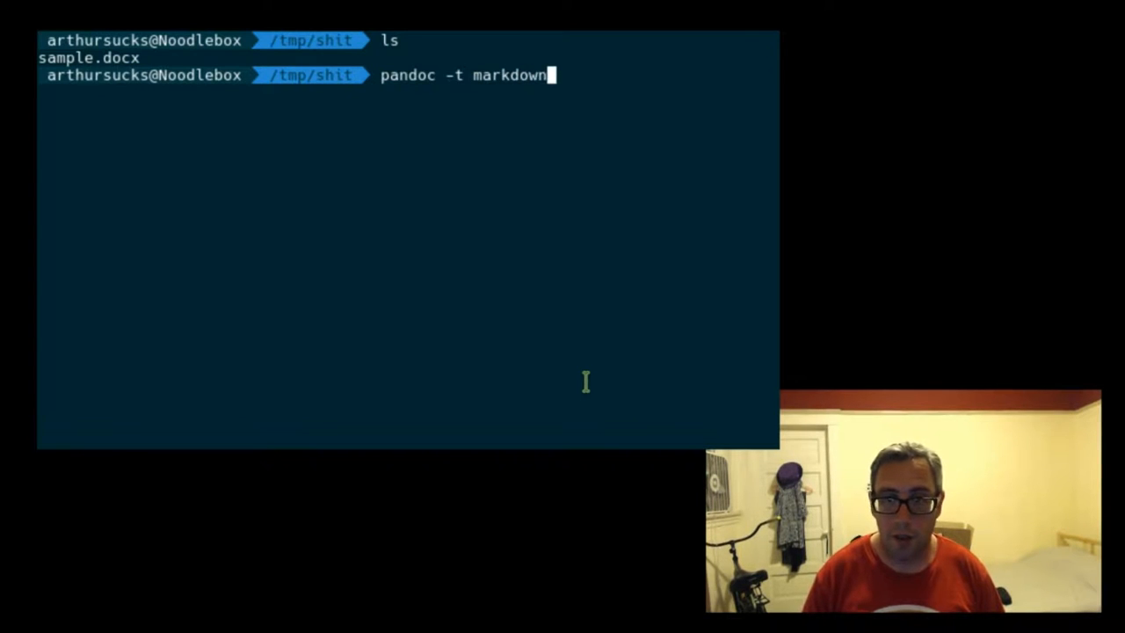
type("sample.docx")
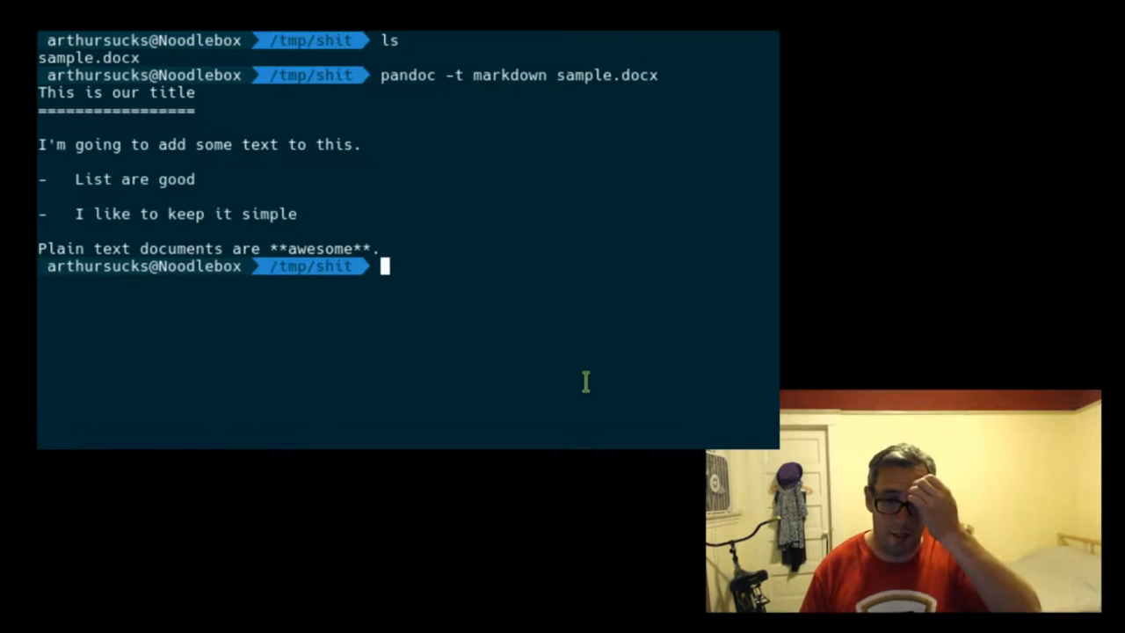
mouse_move(262, 296)
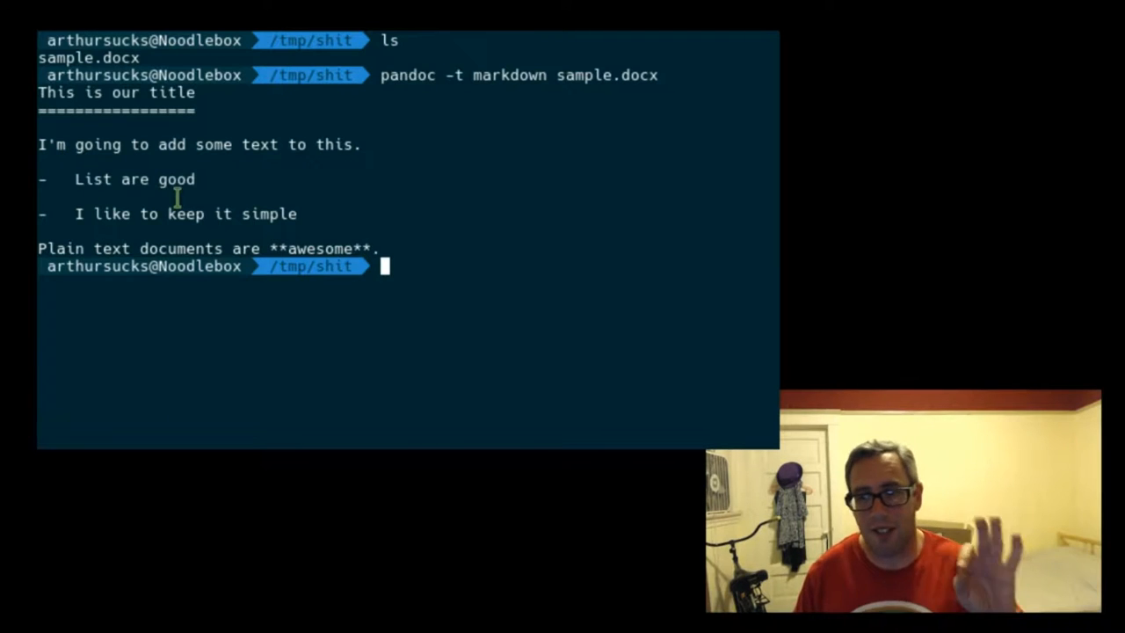
mouse_move(373, 205)
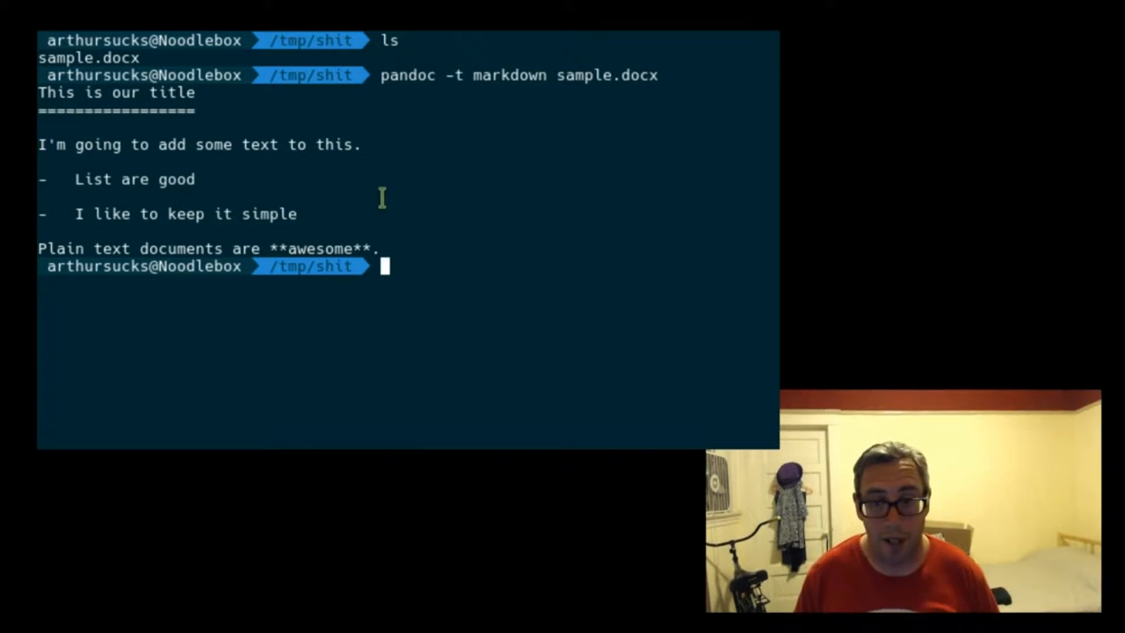
Step: Recall the pandoc command, edit it toward -o sample, then clear the screen
key("Up")
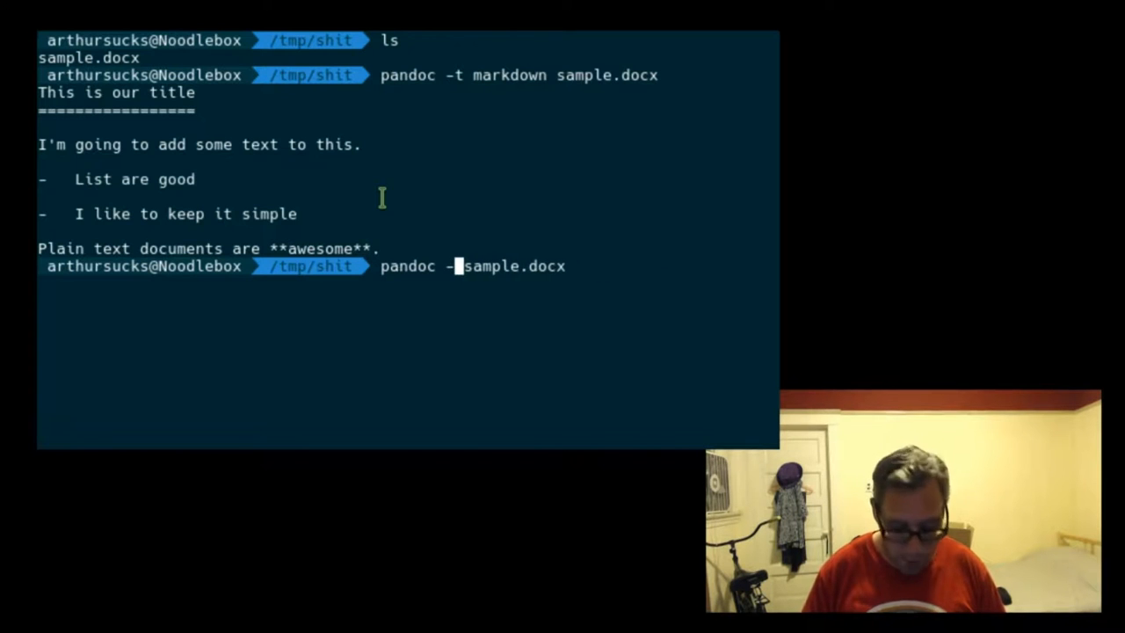
type("o sample")
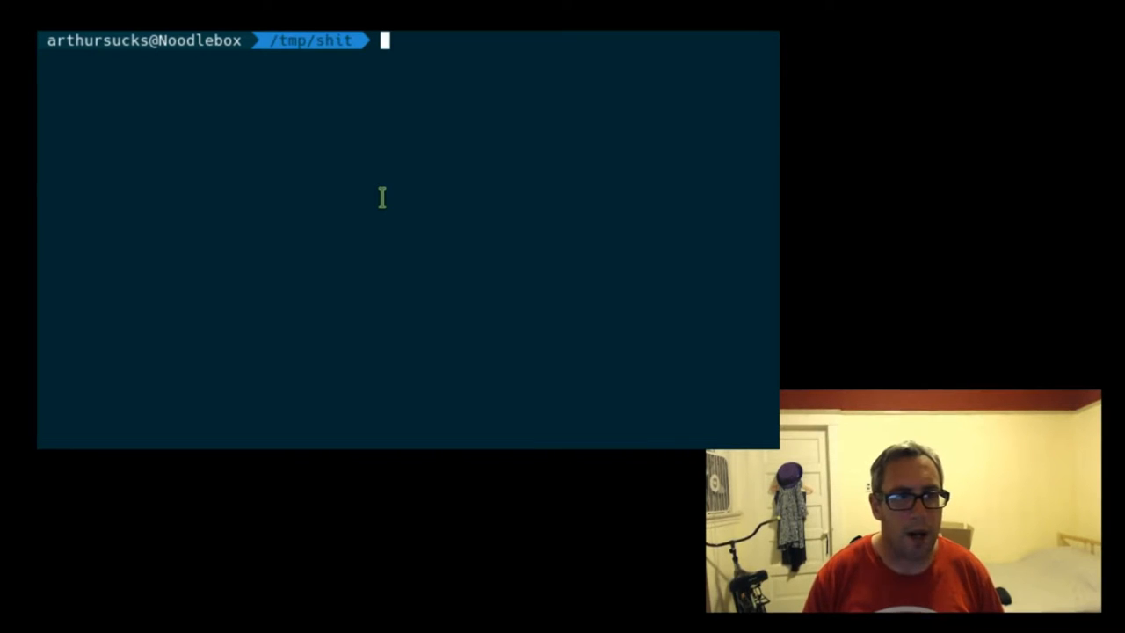
Step: Run pandoc --help and scroll to its lists of input and output formats
type("pandoc -")
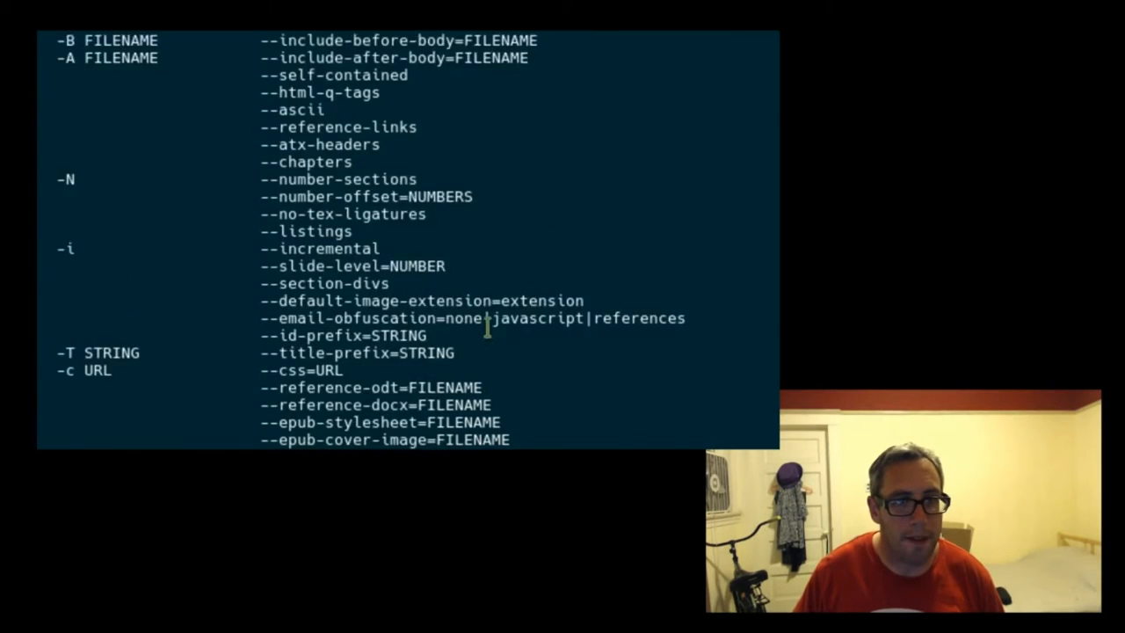
scroll("down", 3)
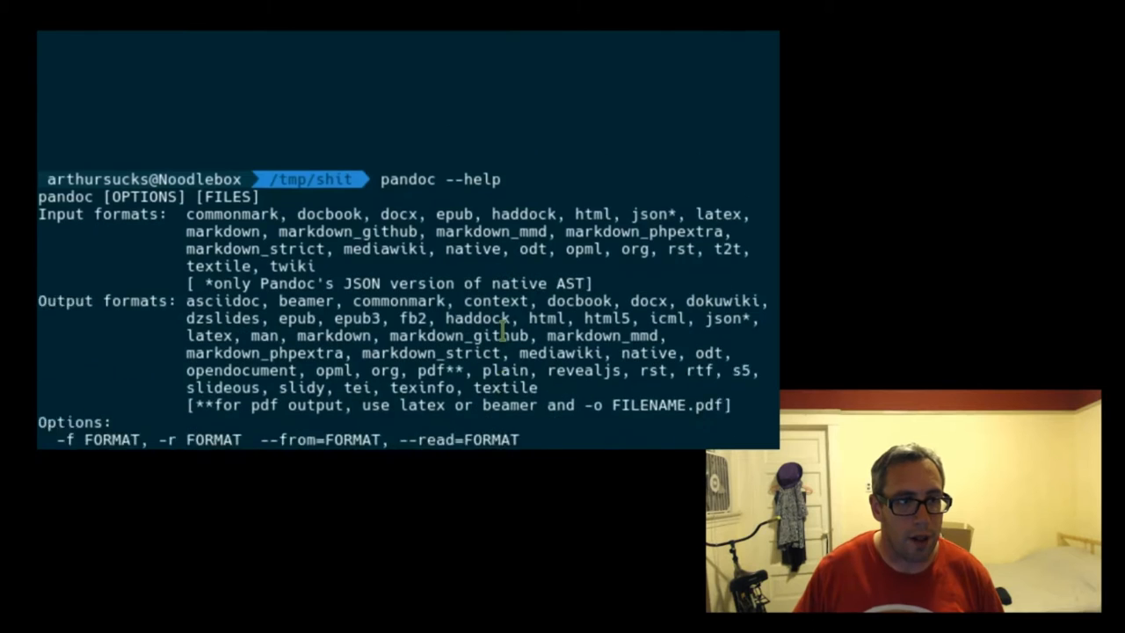
scroll("down", 3)
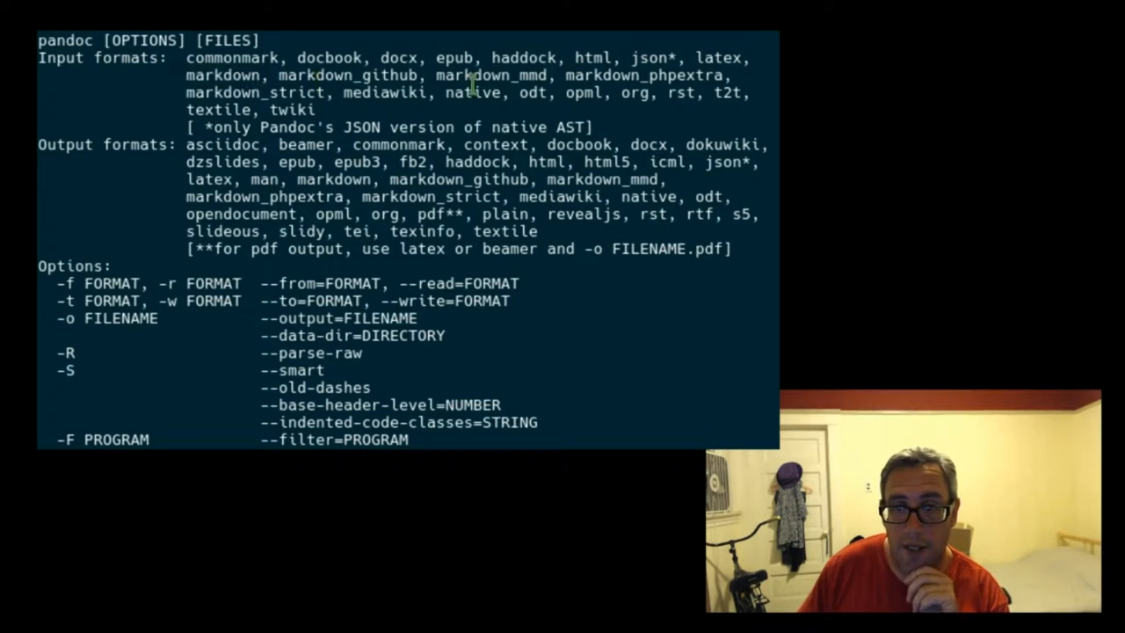
double_click(533, 93)
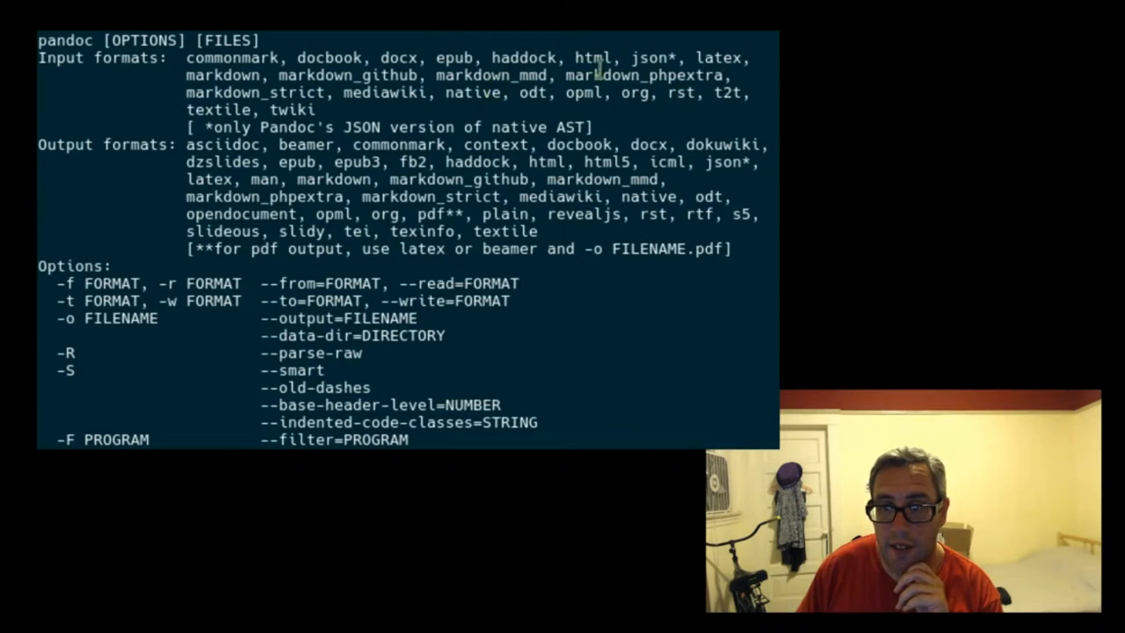
double_click(457, 58)
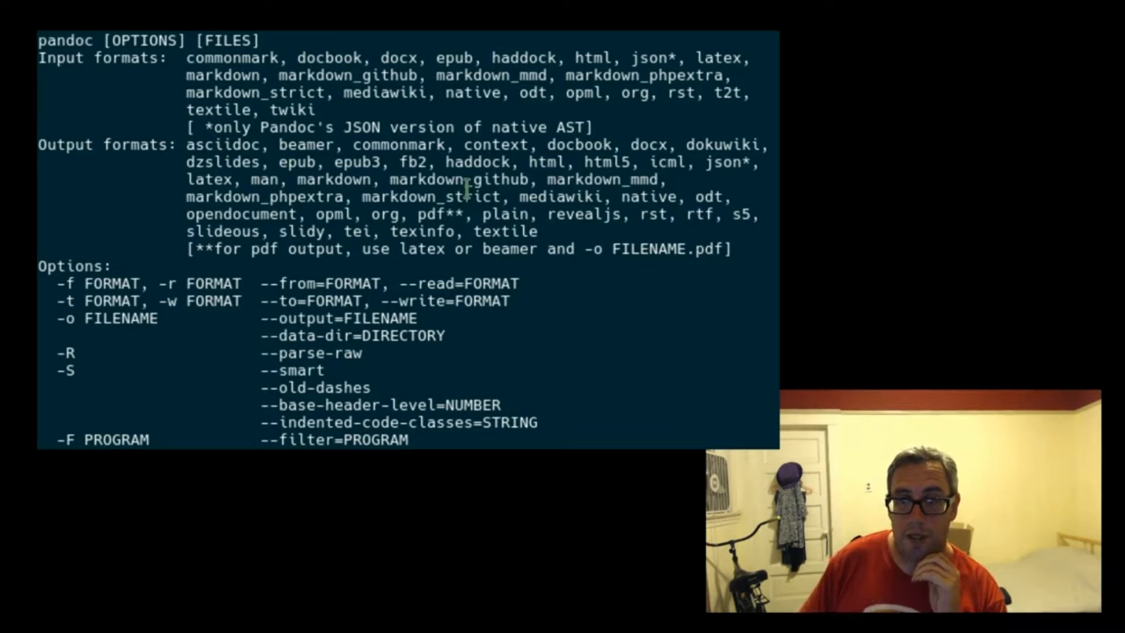
mouse_move(659, 161)
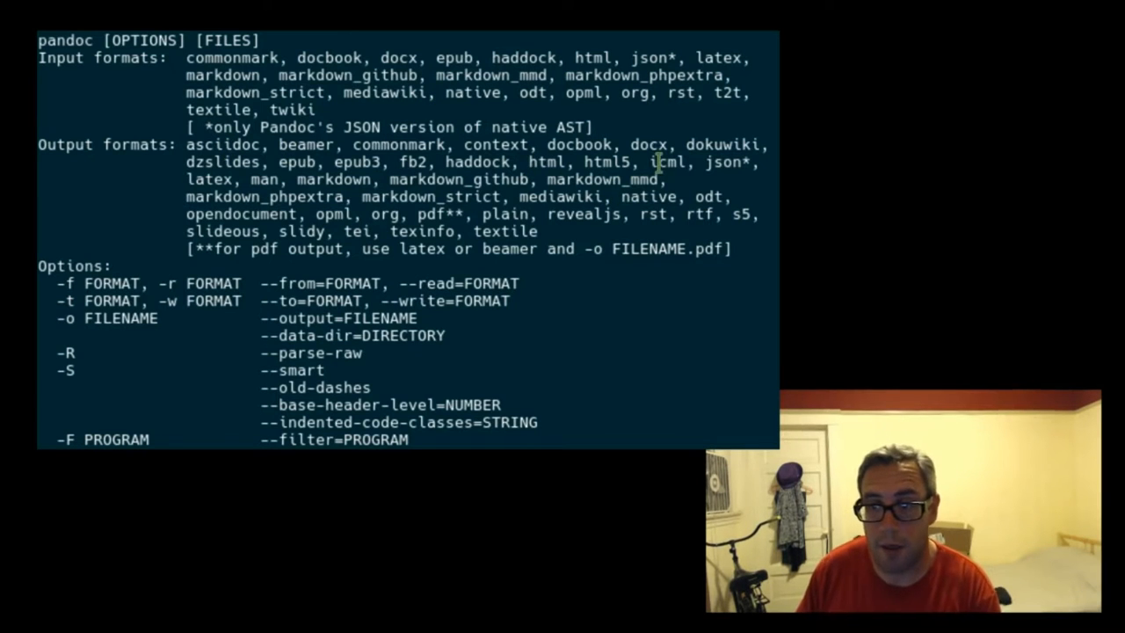